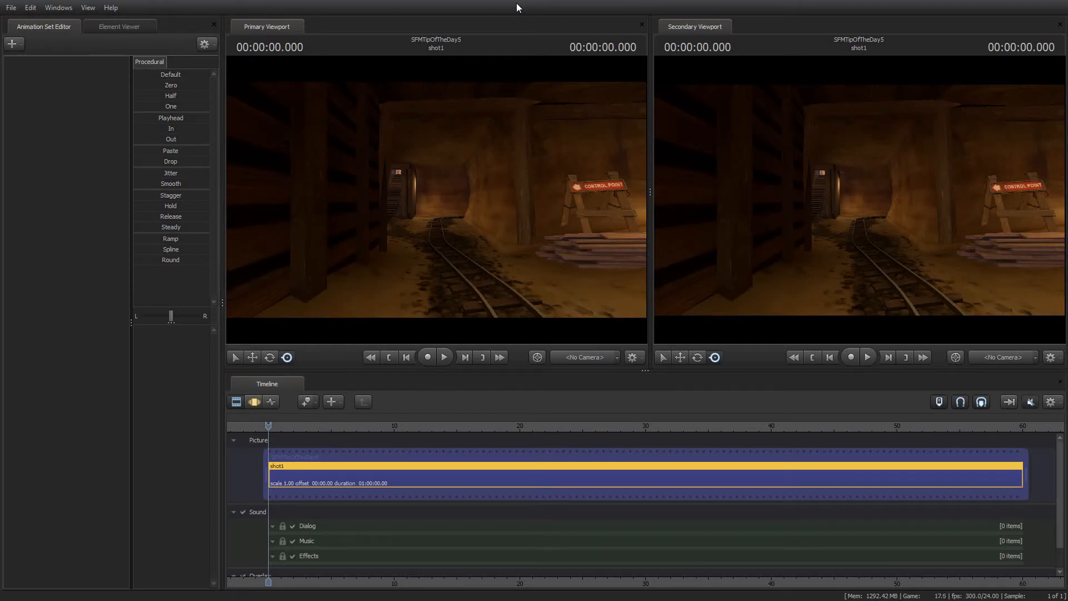
mouse_move(526, 7)
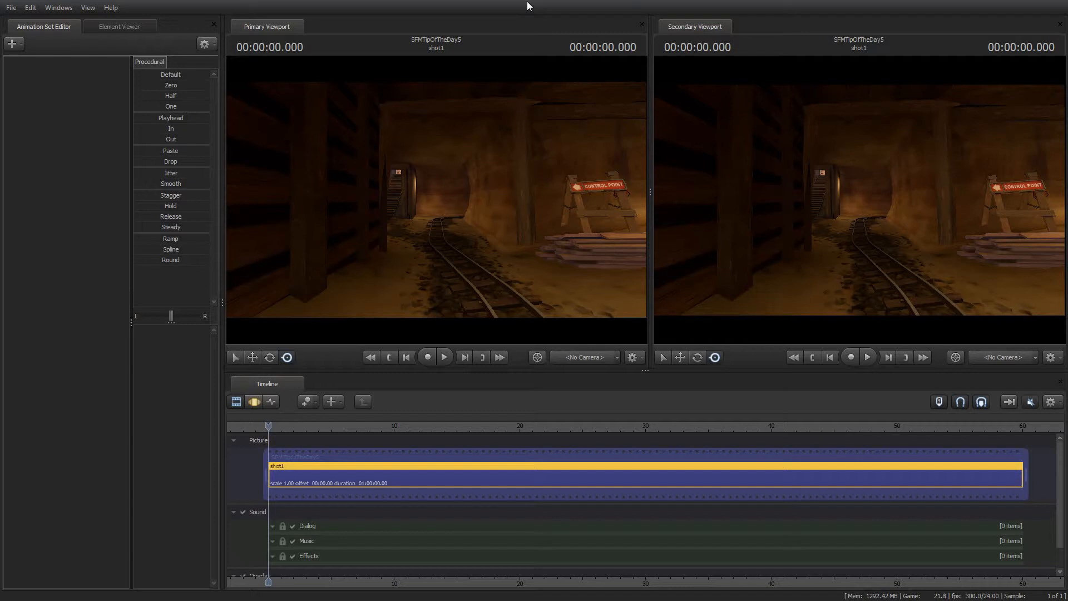
mouse_move(558, 143)
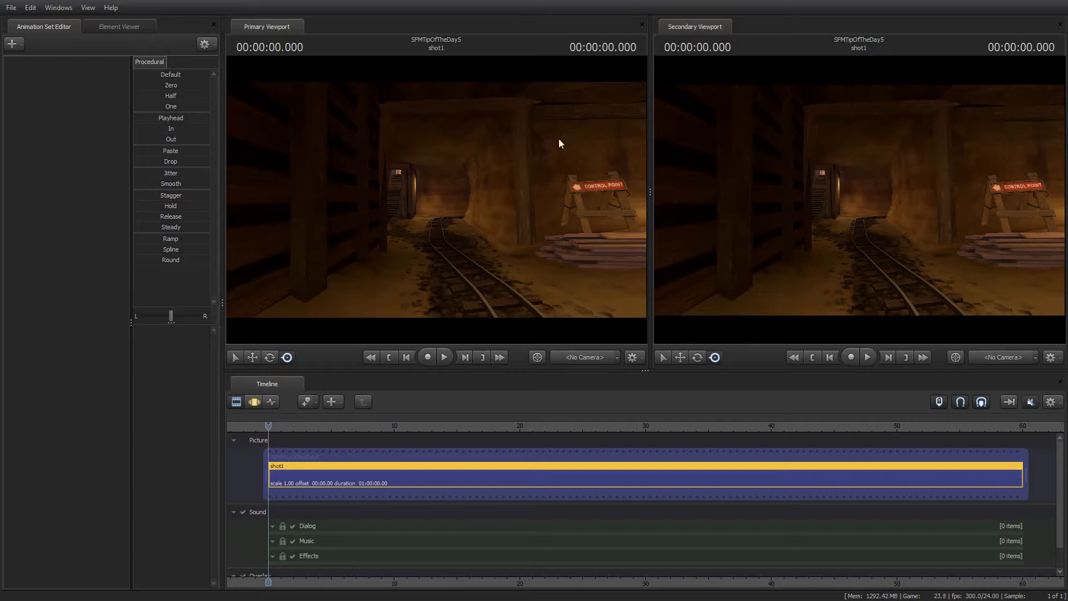
mouse_move(440, 168)
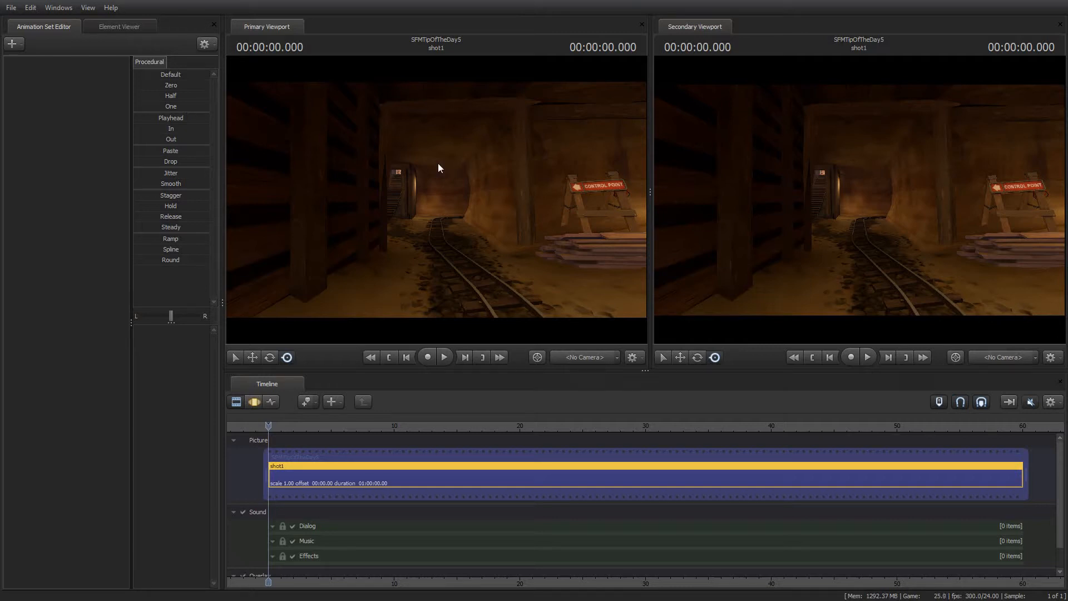
mouse_move(444, 178)
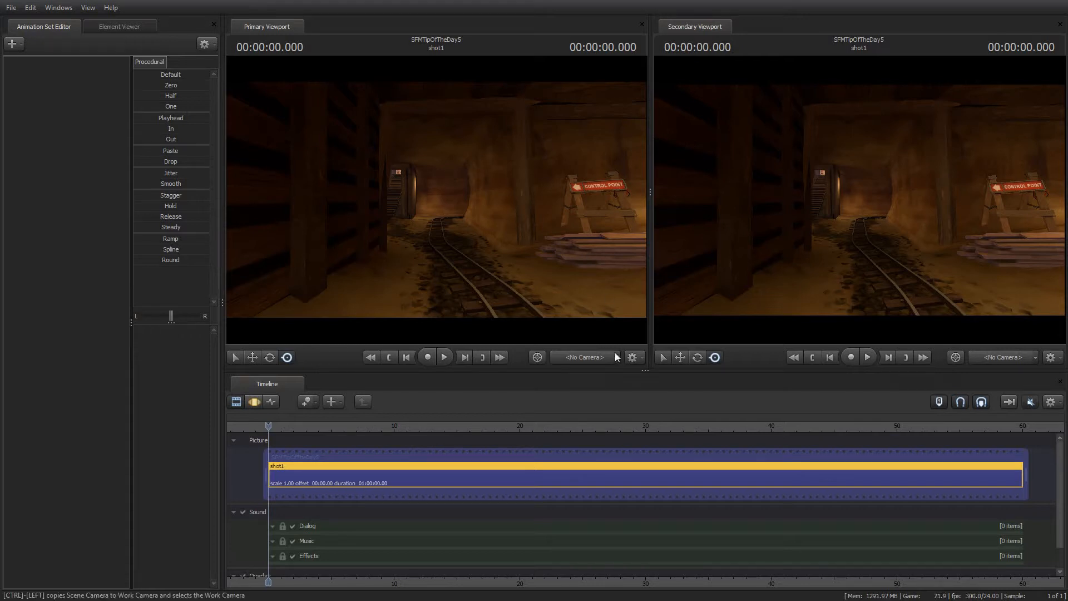
Create a new scene camera from the primary viewport's camera menu.
left_click(634, 357)
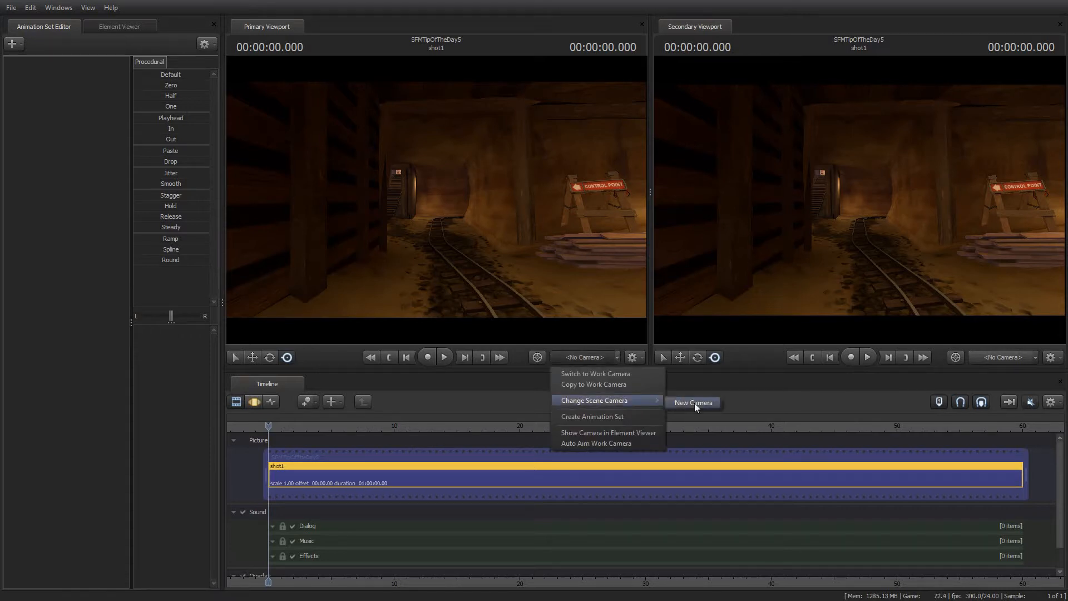
left_click(692, 403)
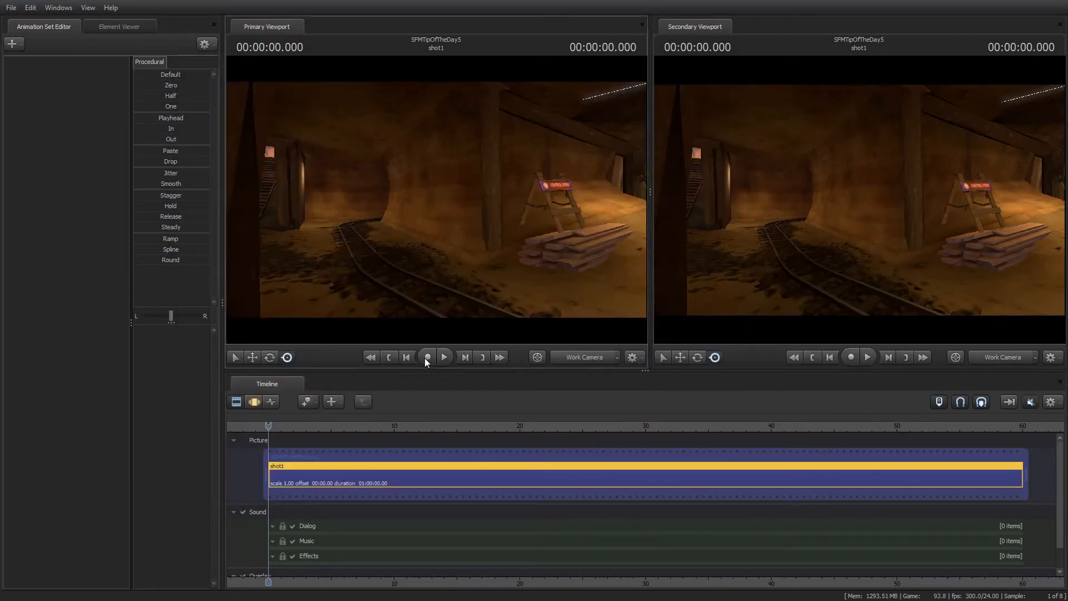
Play back the recorded shot of the soldier running along the mine tracks.
left_click(444, 356)
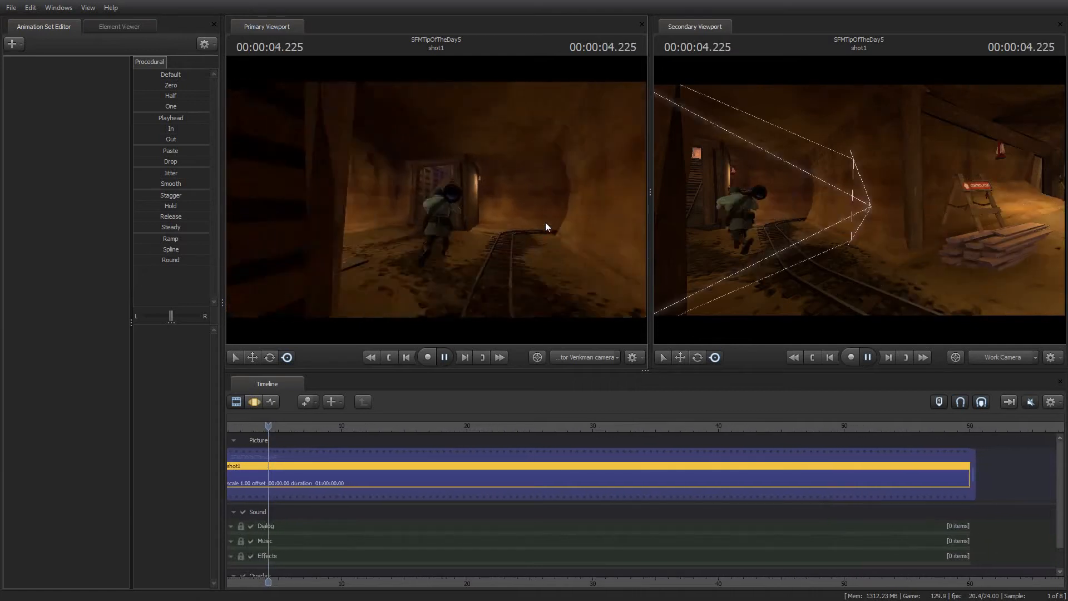
Switch the primary viewport to camera1 and bring up the animation set creation options.
left_click(405, 357)
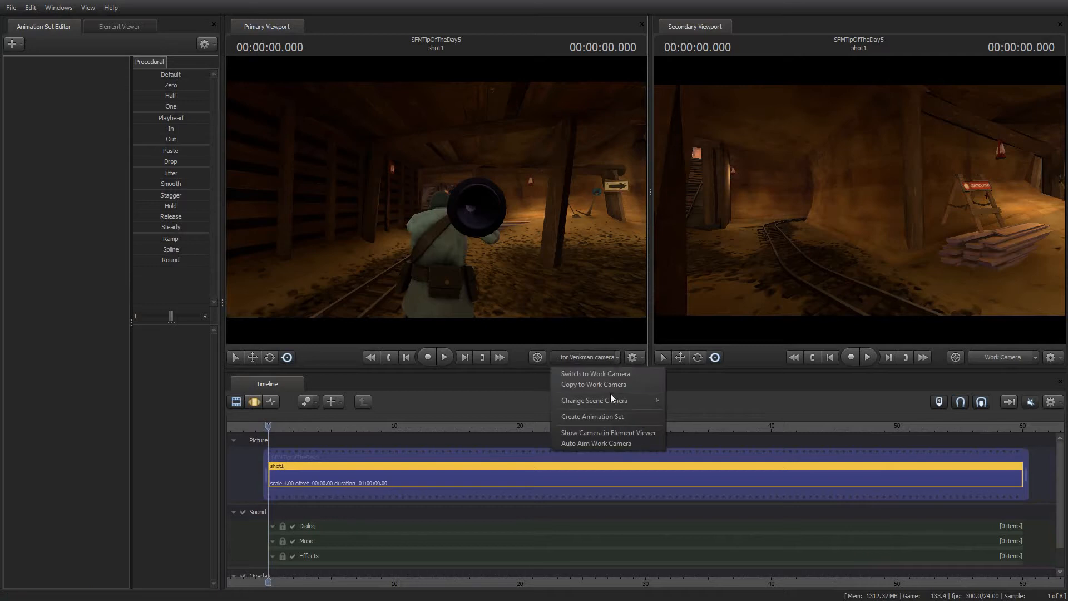
mouse_move(593, 400)
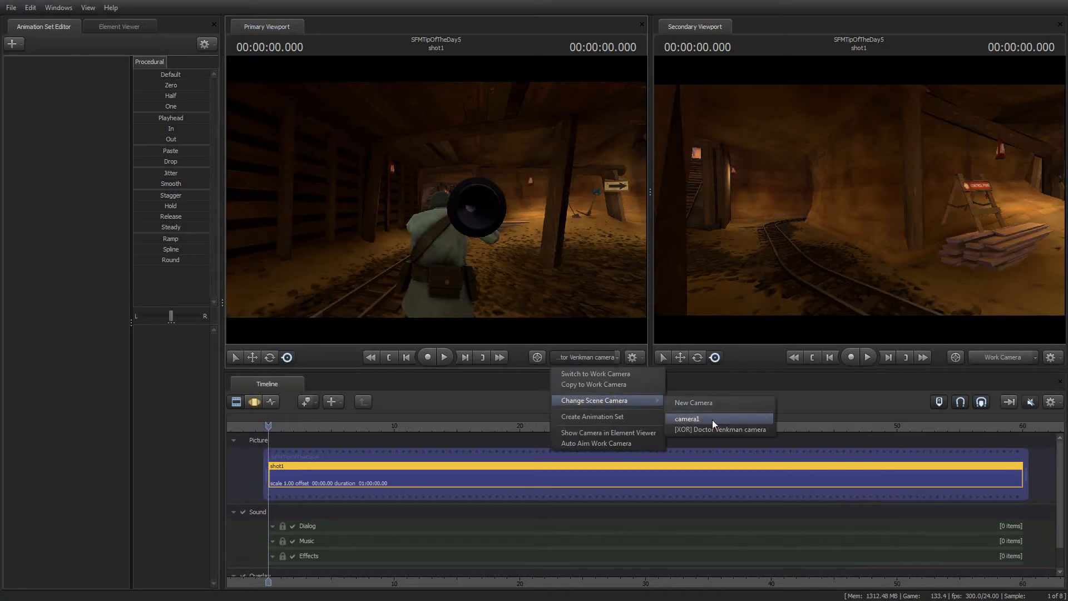
left_click(686, 420)
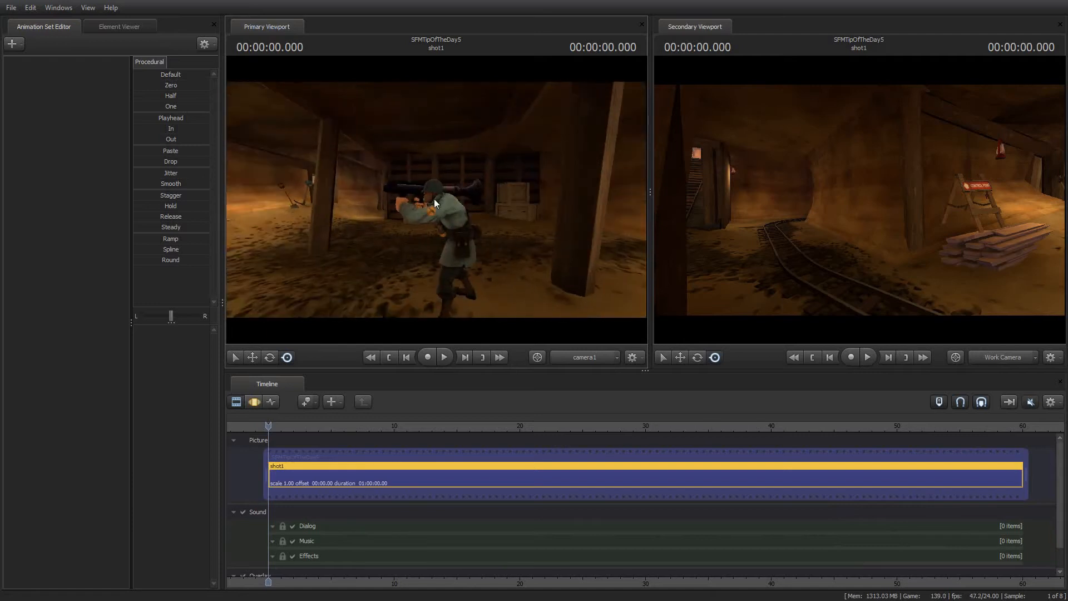
left_click(12, 44)
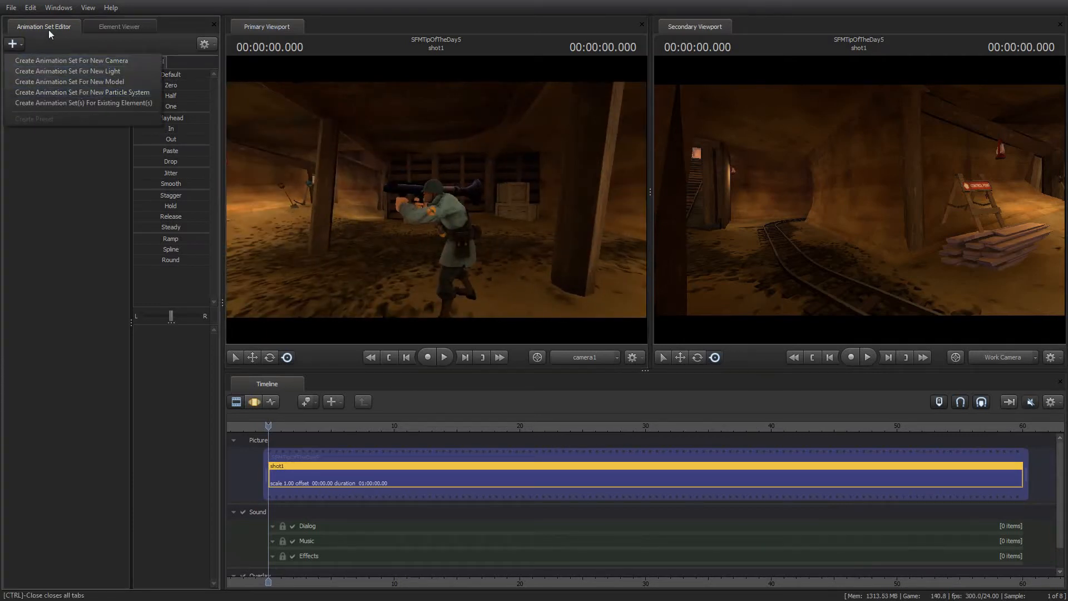
mouse_move(71, 60)
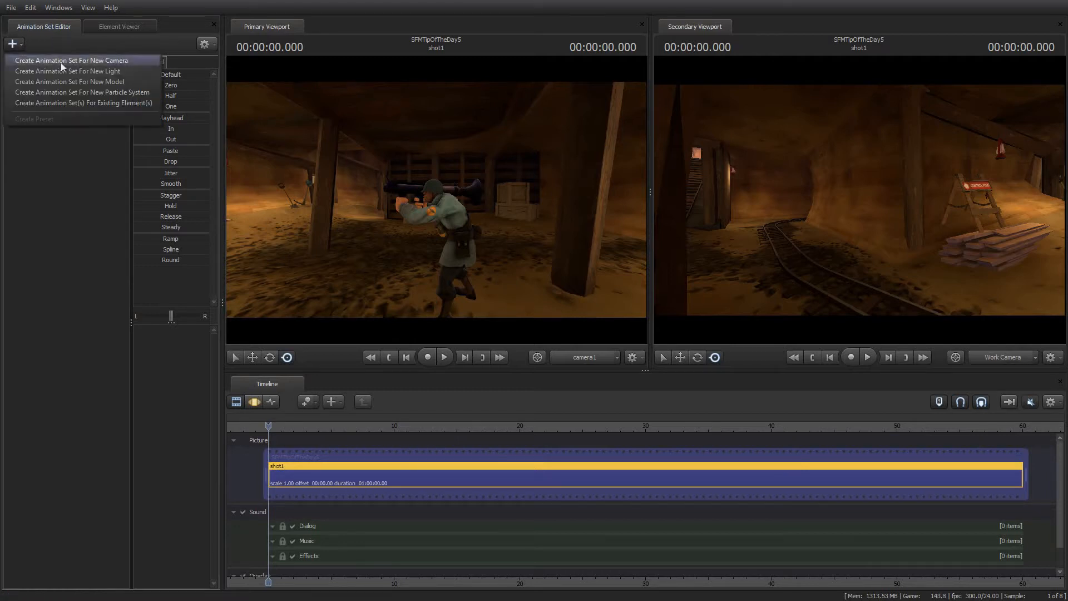
mouse_move(109, 92)
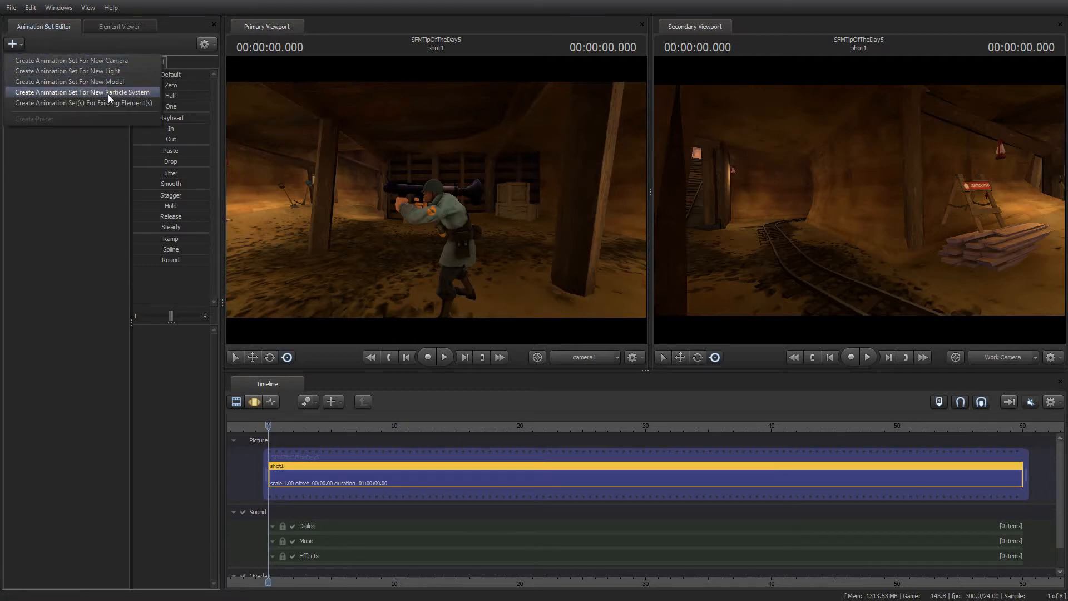
mouse_move(83, 102)
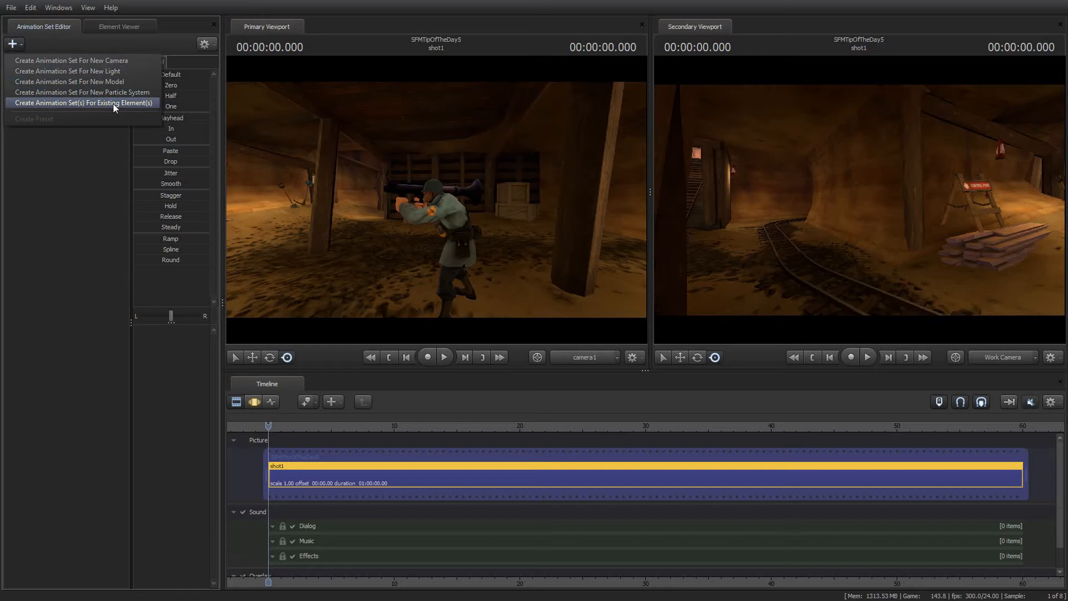
Create an animation set for the existing soldier.mdl model via the Select Dag dialog.
left_click(82, 102)
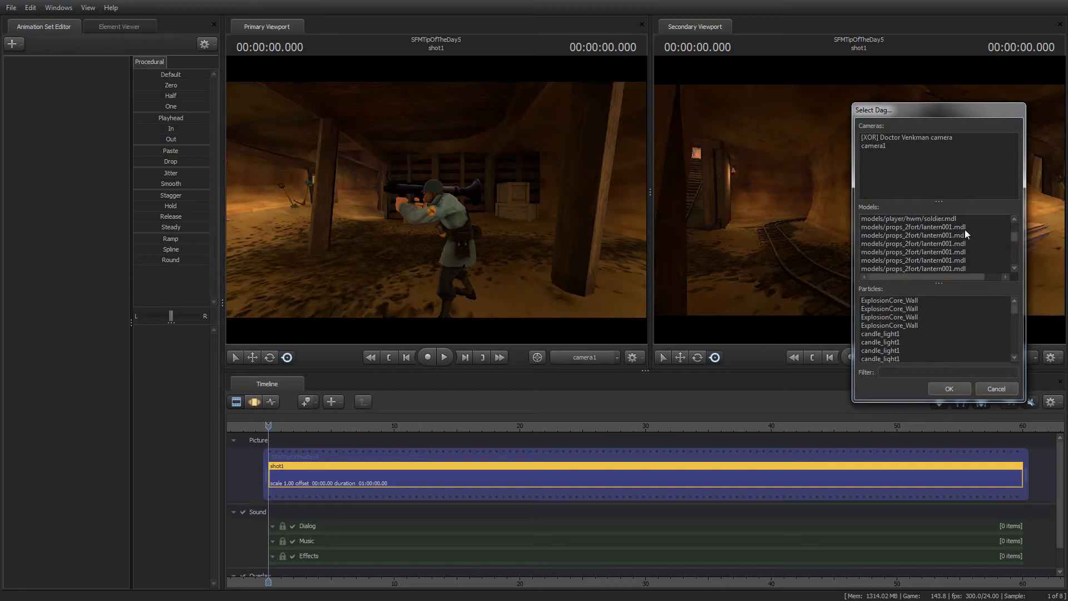
left_click(913, 218)
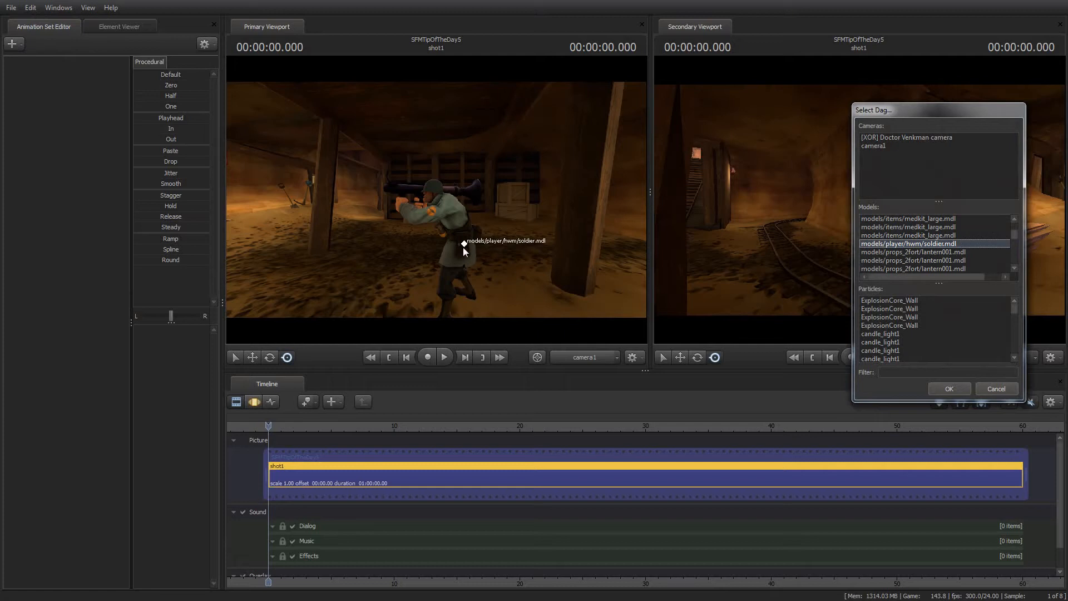
mouse_move(539, 262)
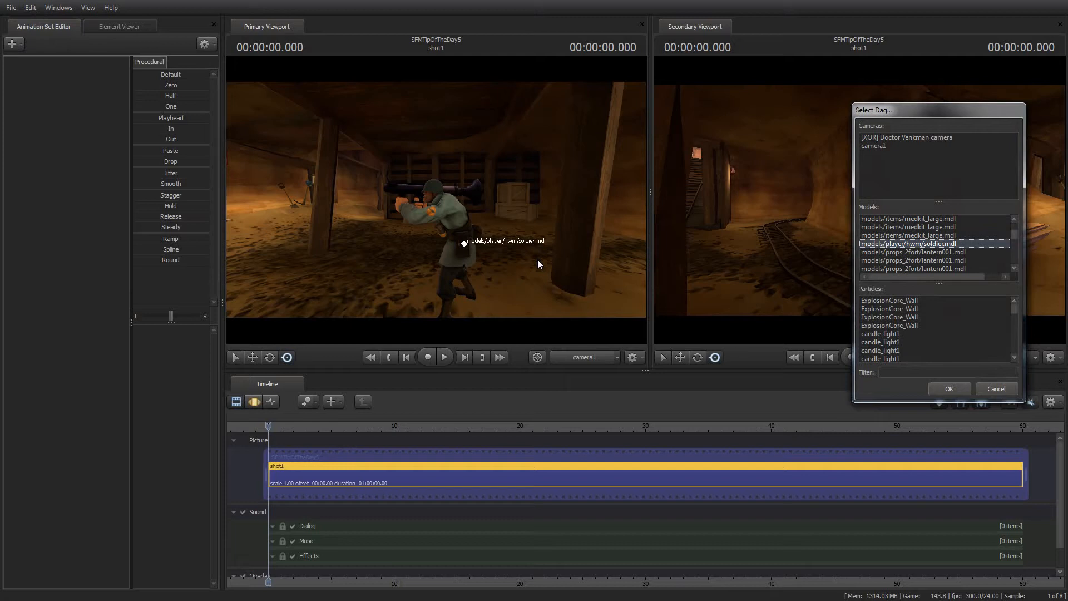
mouse_move(1009, 260)
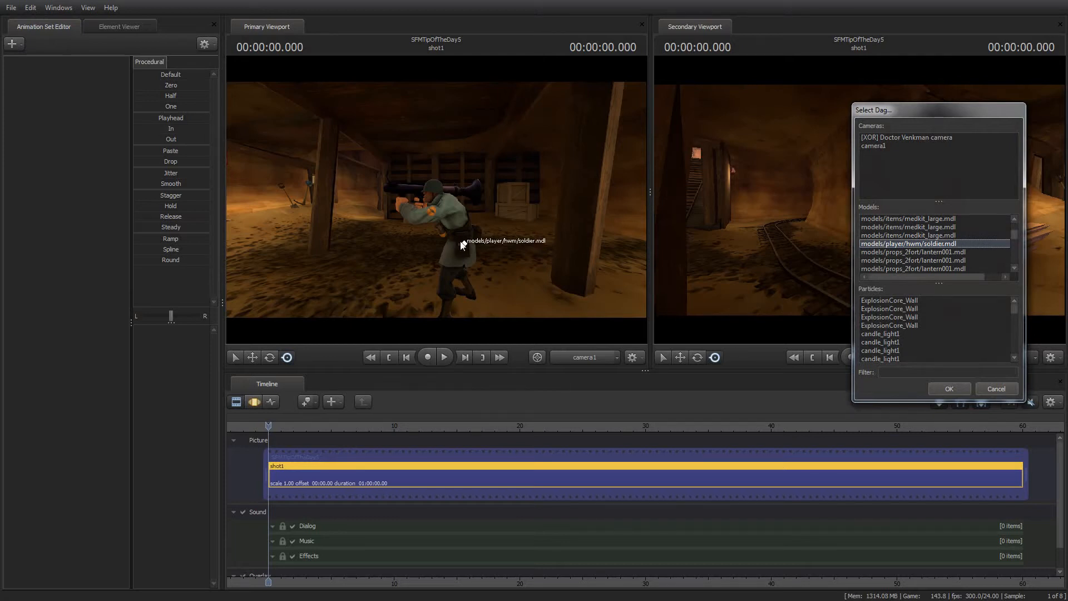
mouse_move(943, 357)
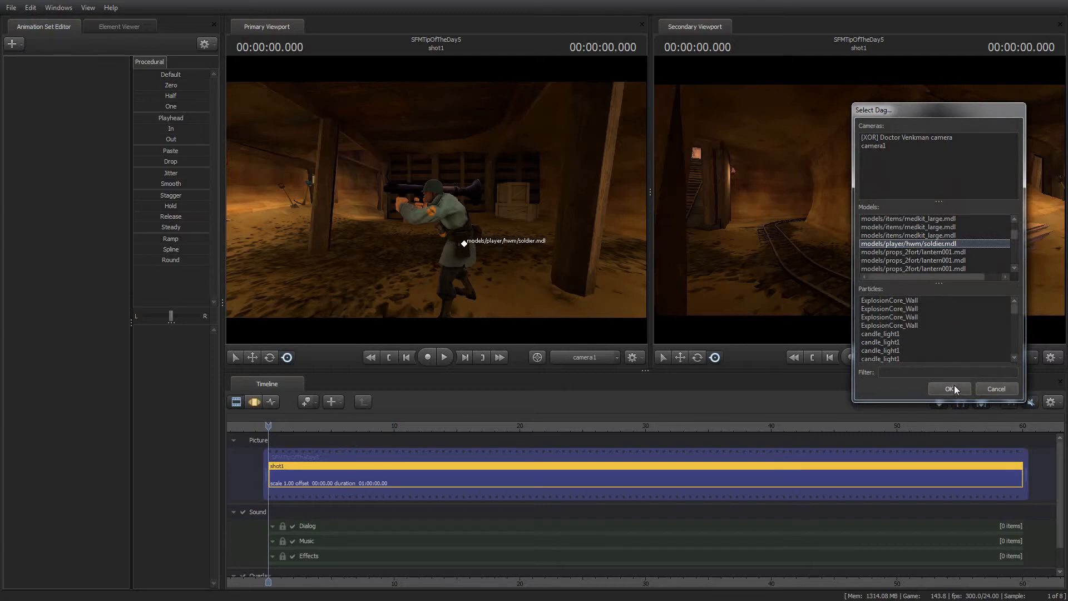
left_click(950, 389)
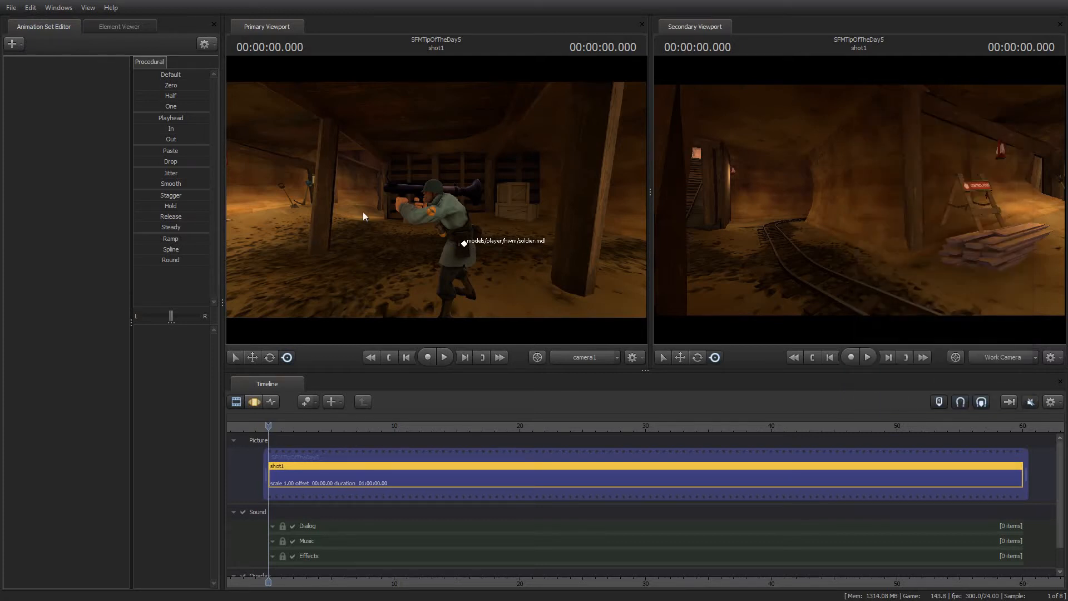
Start a new particle system animation set and load nemesis.pcf as its definition file.
left_click(12, 43)
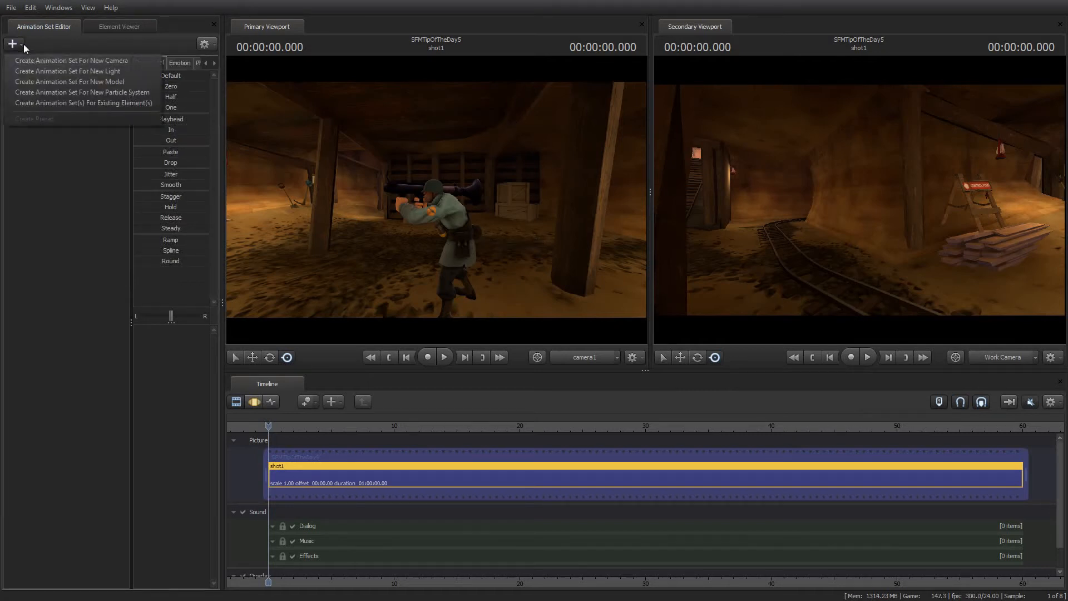
mouse_move(61, 93)
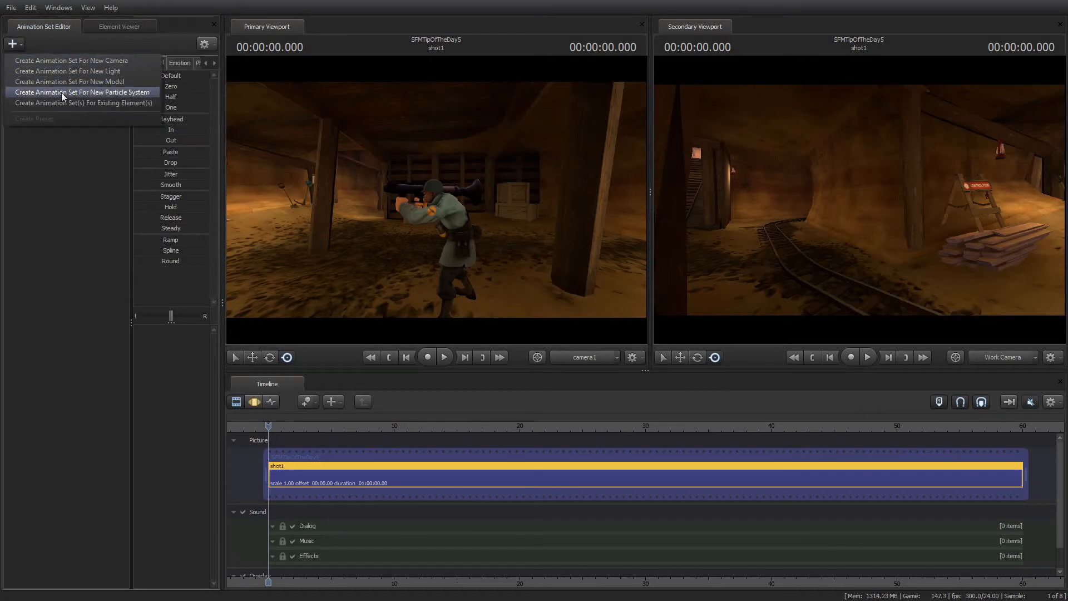
left_click(81, 93)
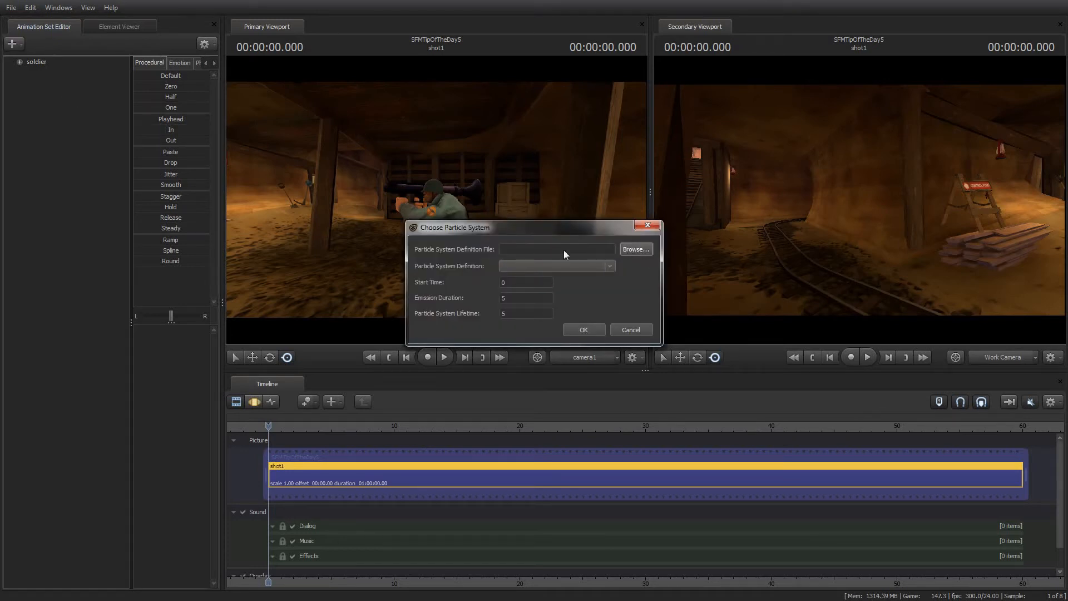
left_click(635, 249)
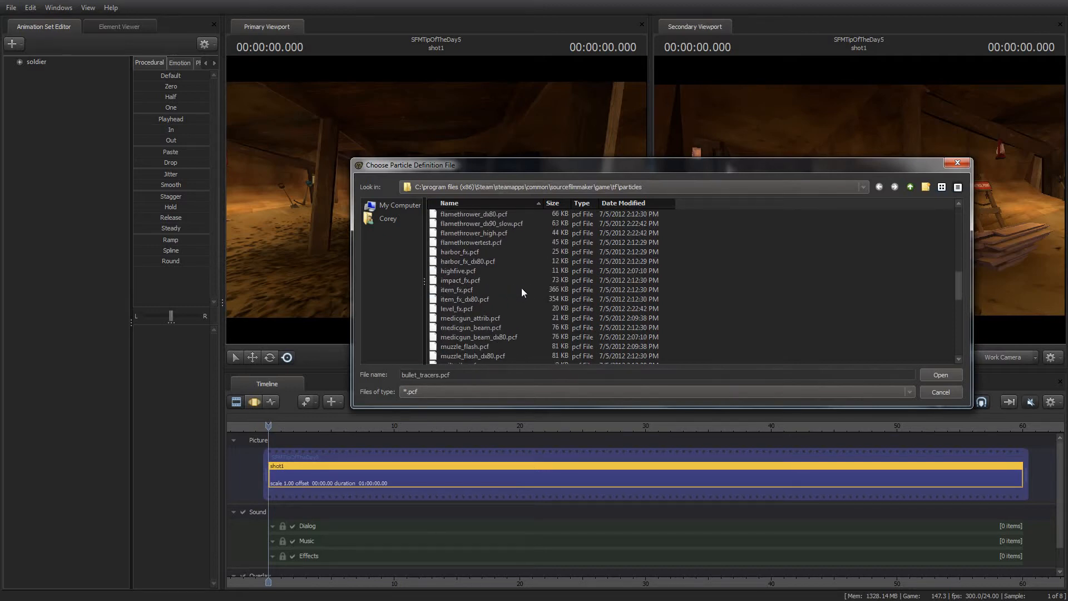
left_click(458, 318)
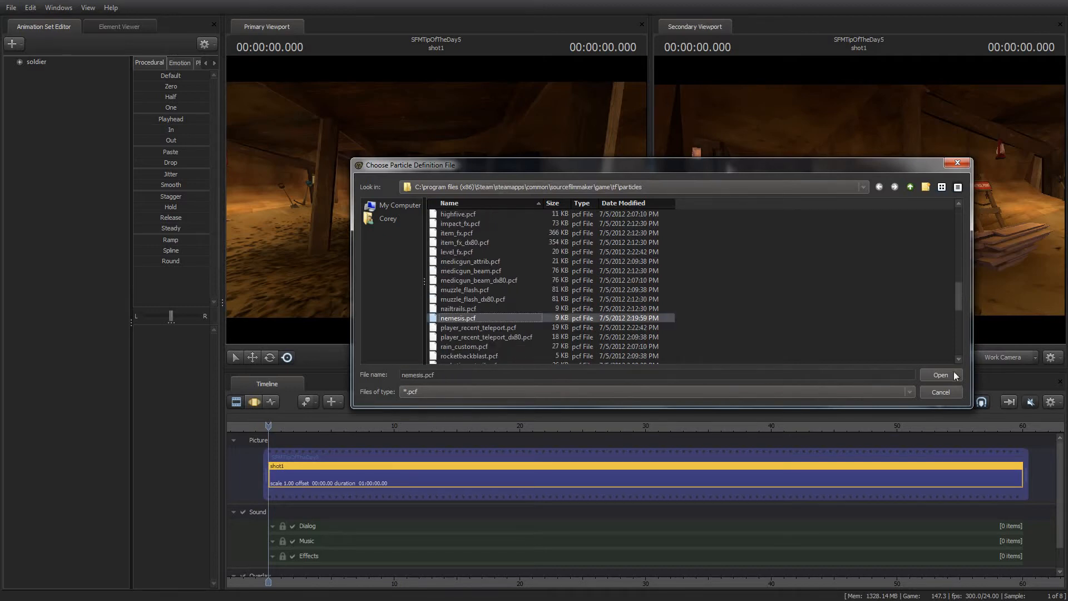
left_click(941, 375)
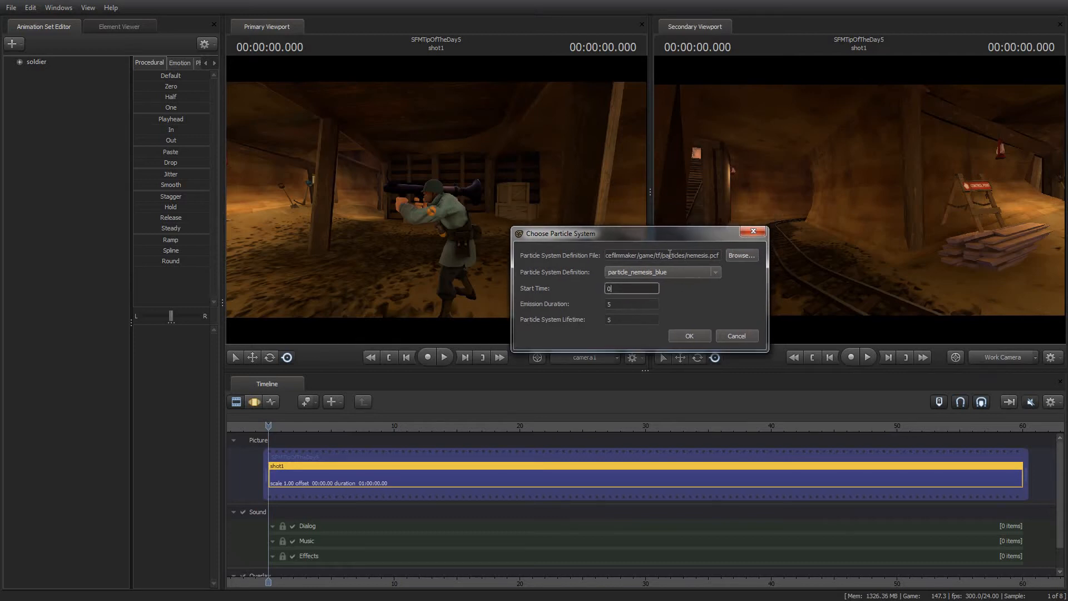
Keep particle_nemesis_blue and set Emission Duration and Particle System Lifetime to 15.
left_click(715, 271)
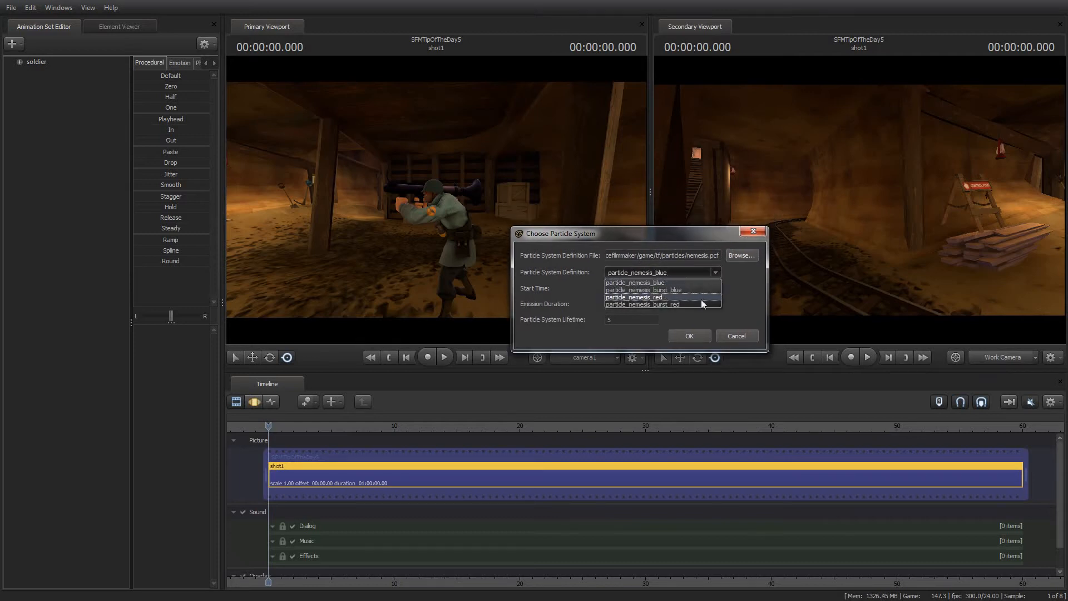
left_click(634, 271)
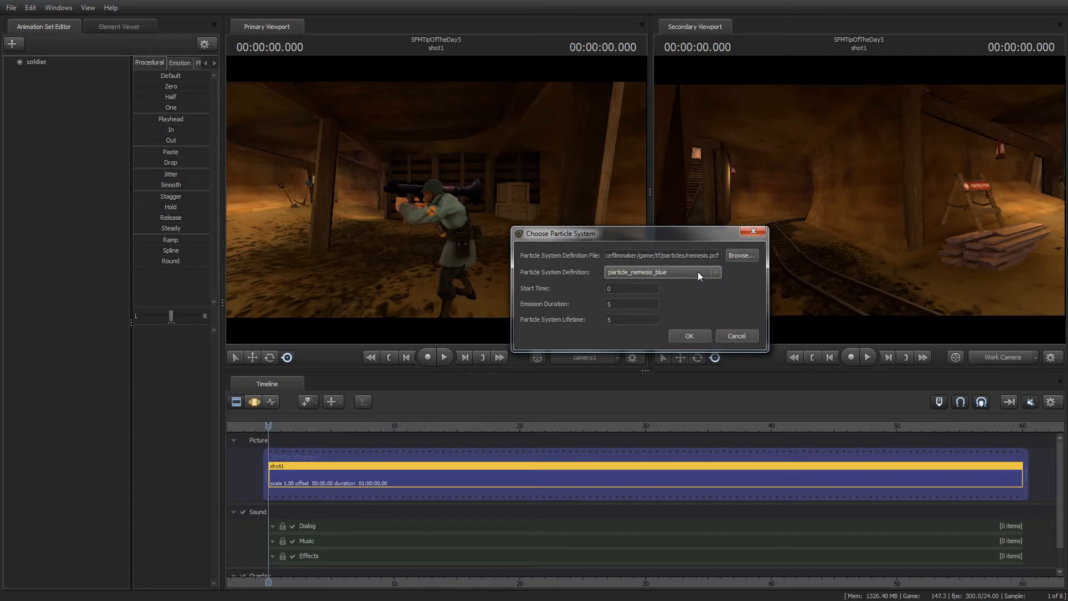
left_click(715, 272)
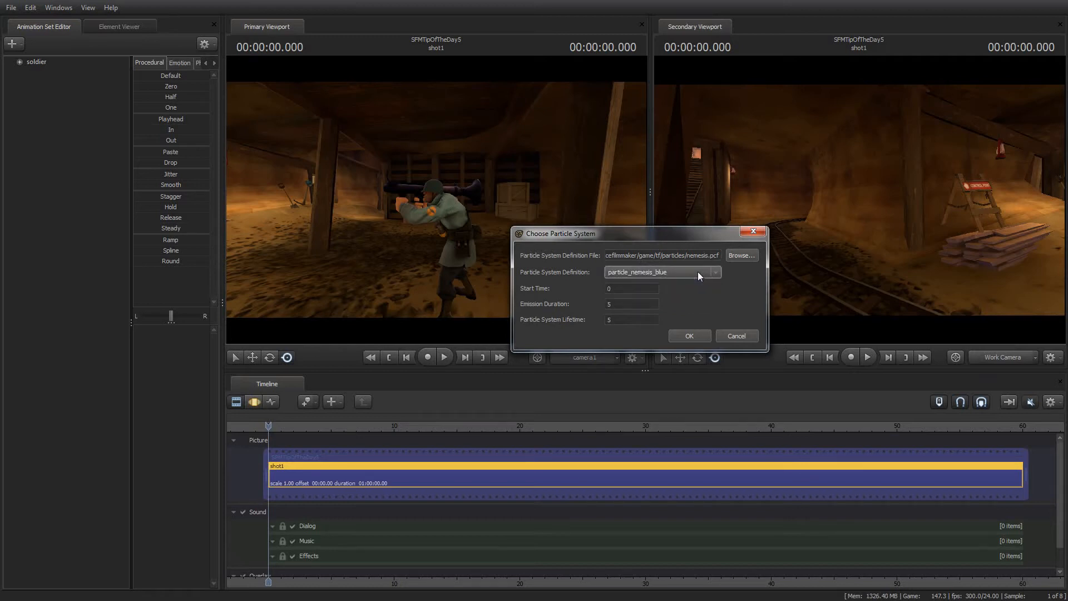
mouse_move(669, 281)
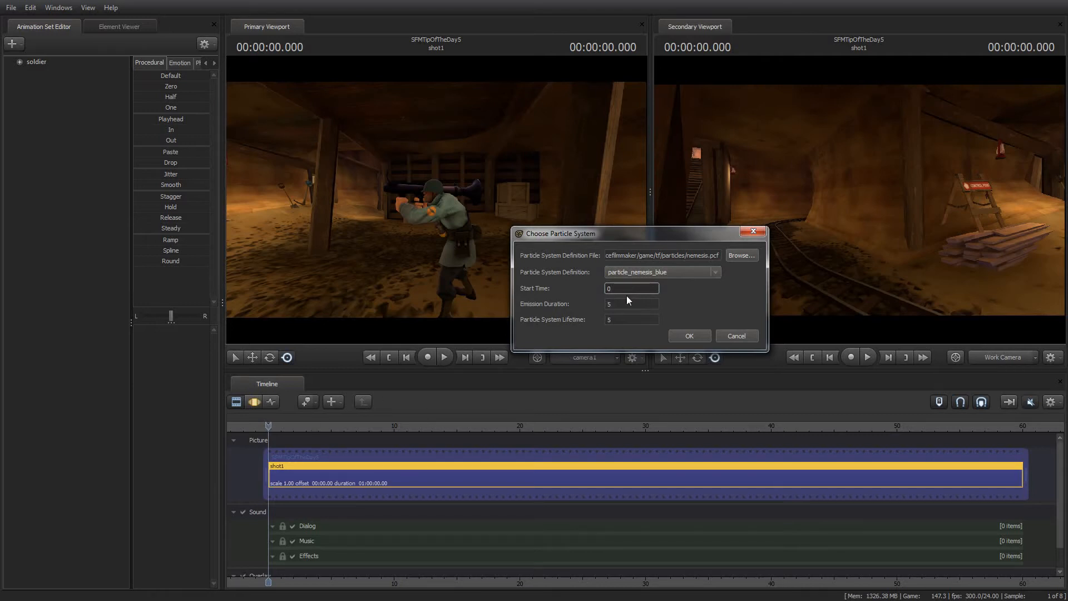
left_click(630, 303)
type("15")
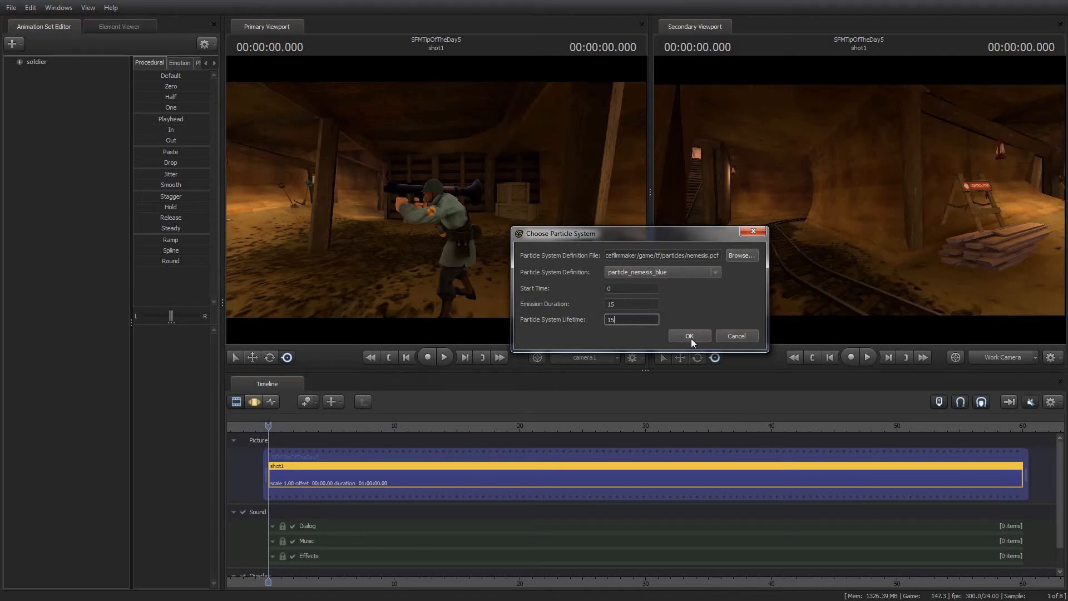
Confirm the particle system and select particle_nemesis_blue1 in the Animation Set Editor.
left_click(689, 336)
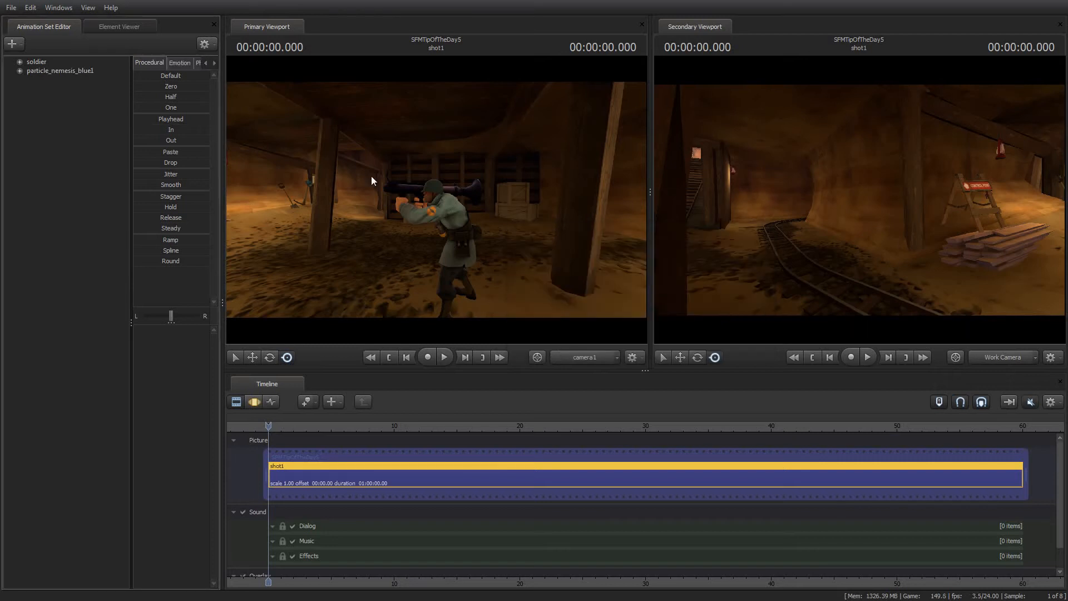
left_click(60, 70)
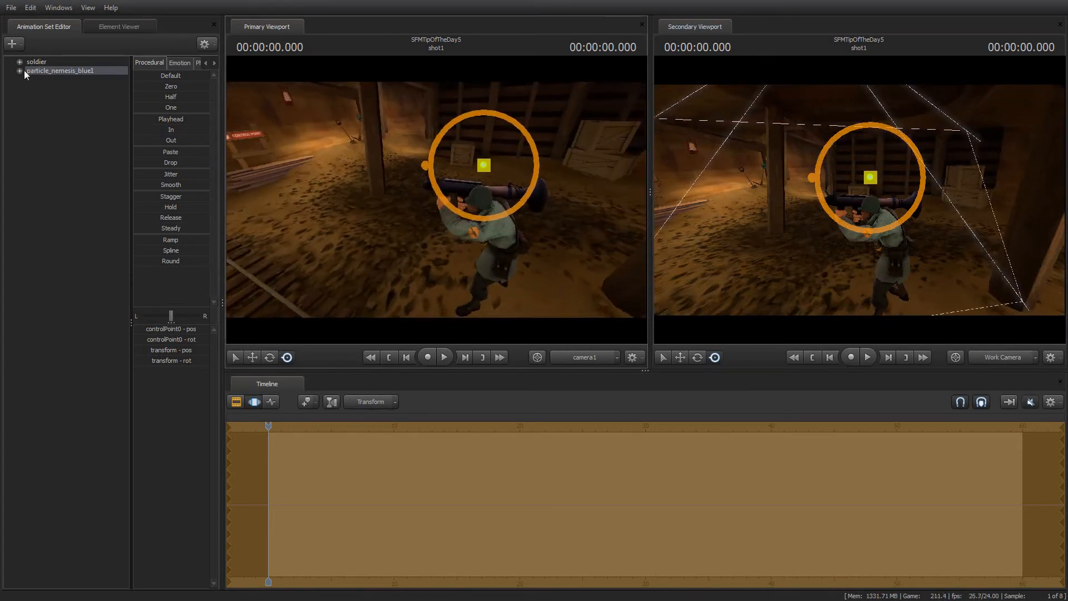
Lock the particle's controlPoint0 position and rotation to the soldier's bip_head bone.
left_click(19, 62)
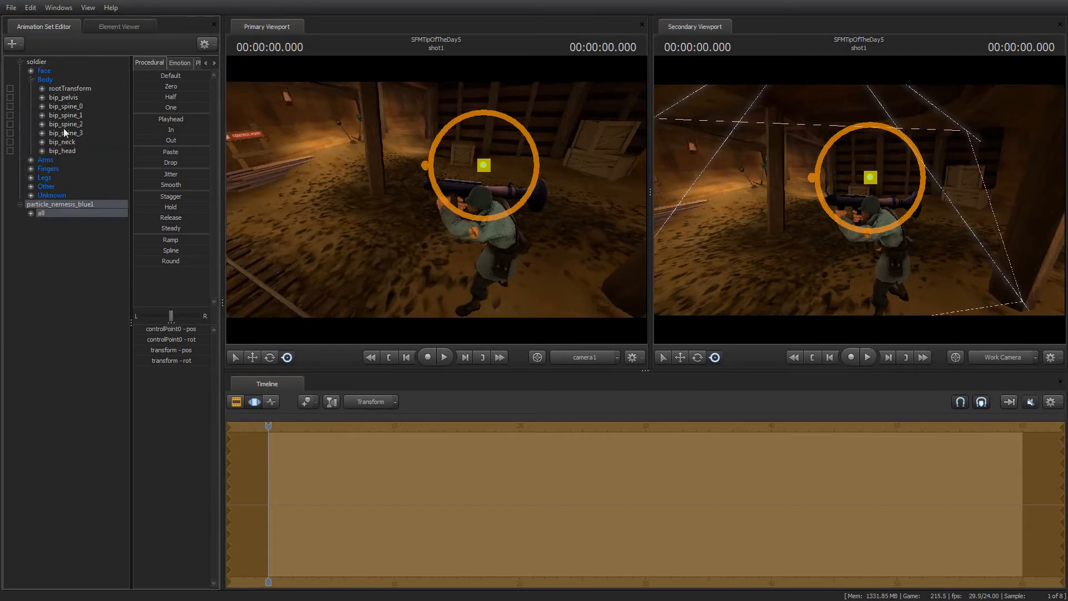
left_click(62, 150)
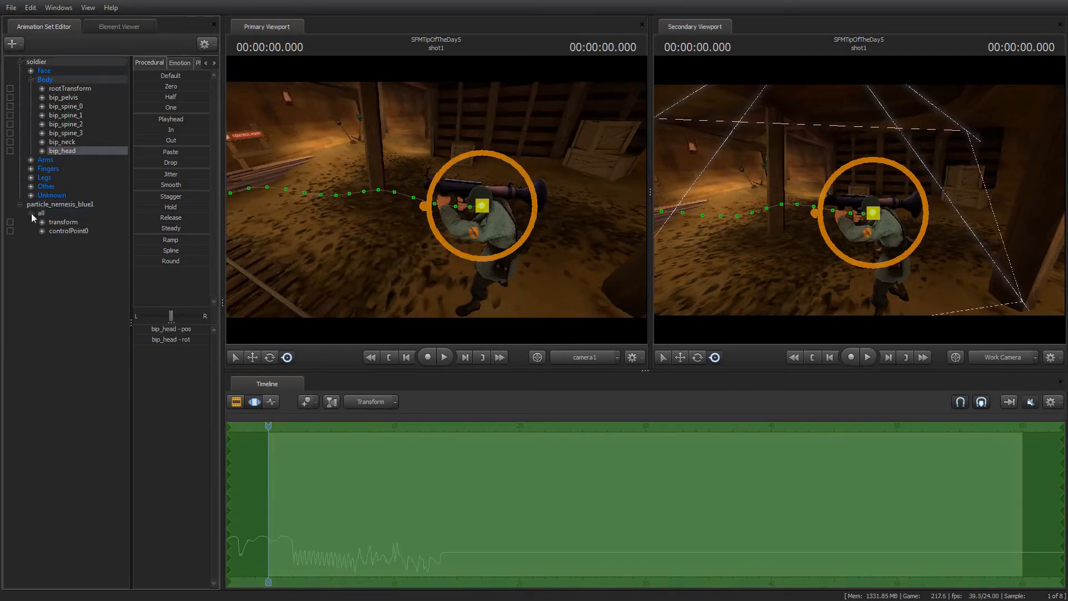
left_click(53, 230)
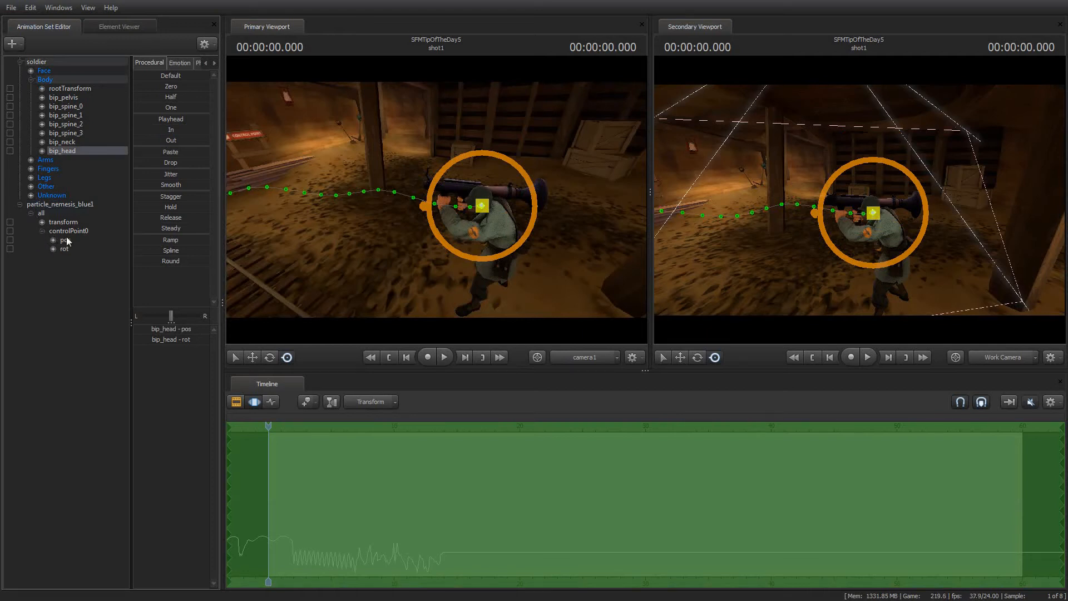
mouse_move(89, 244)
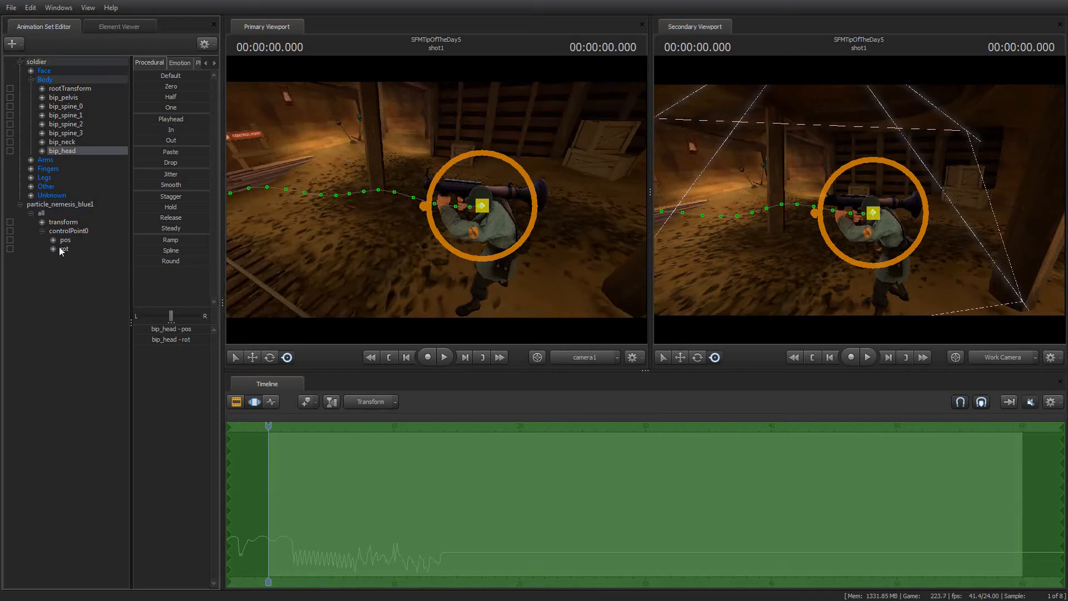
left_click(68, 230)
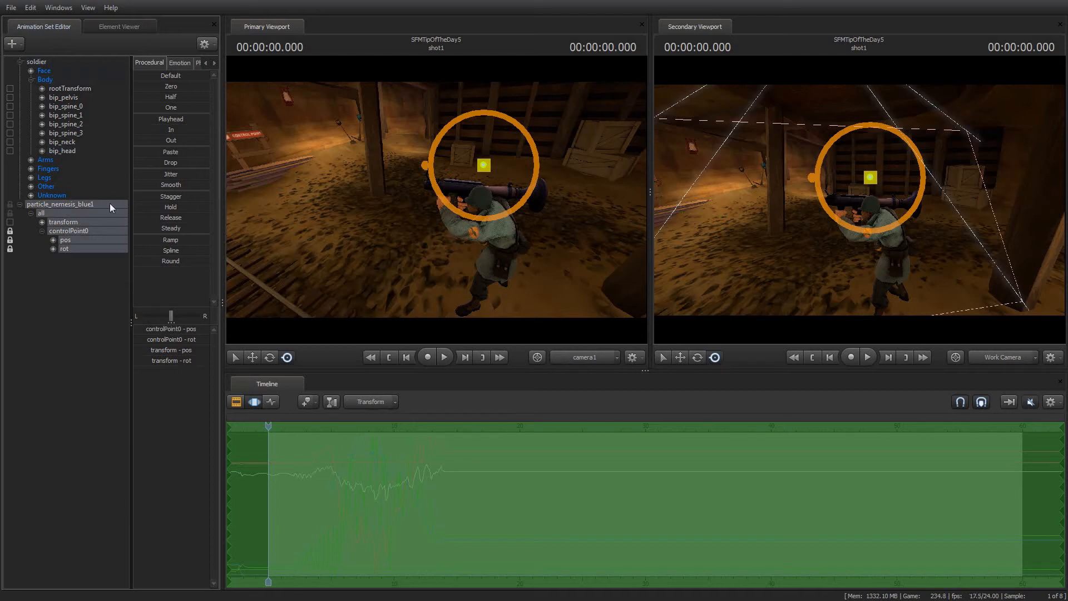
mouse_move(104, 221)
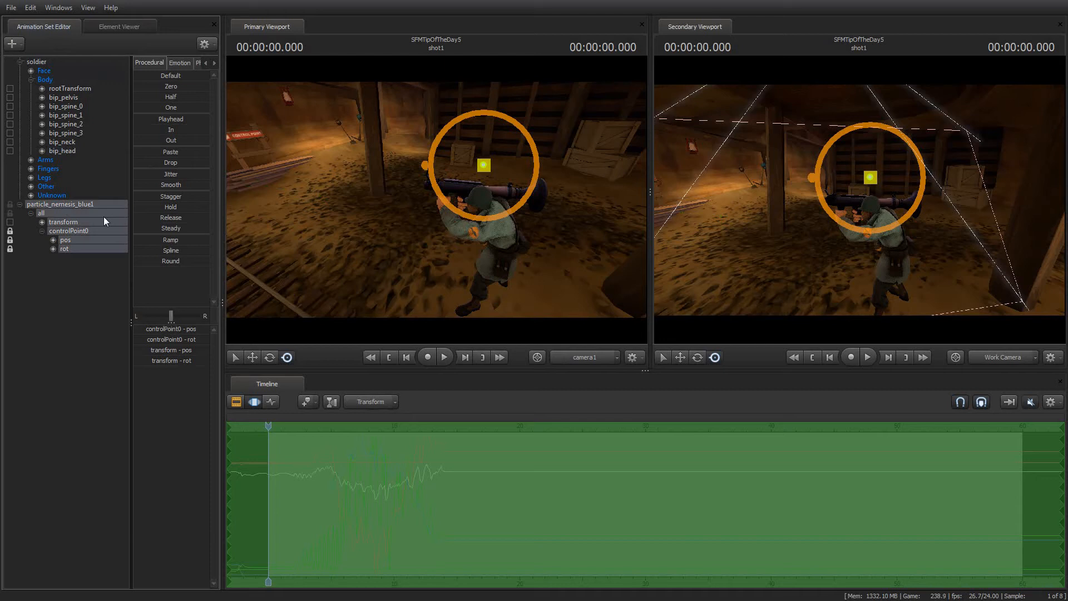
mouse_move(74, 210)
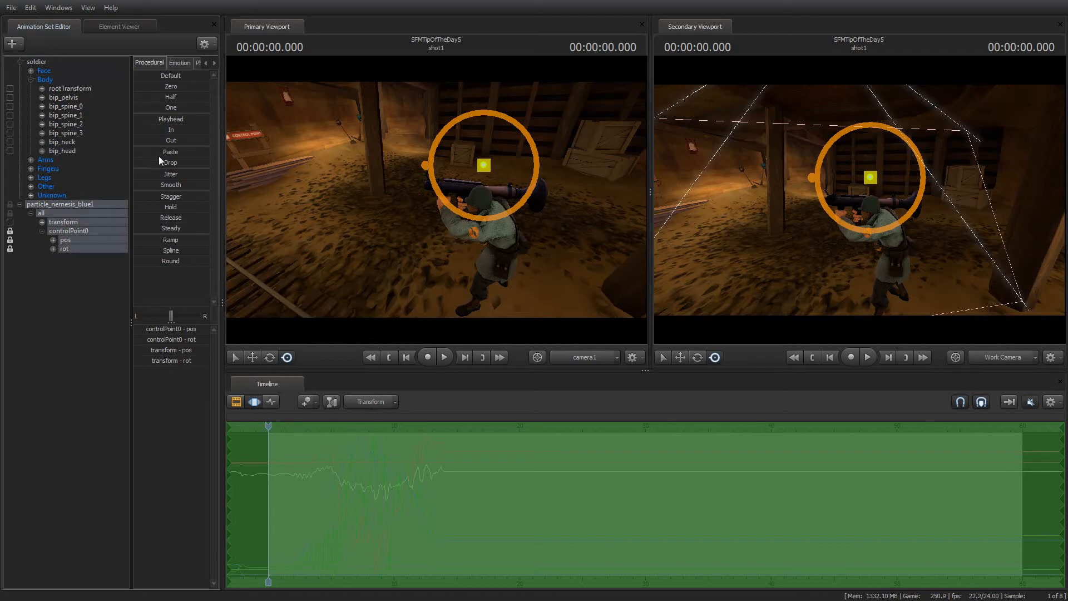
mouse_move(278, 442)
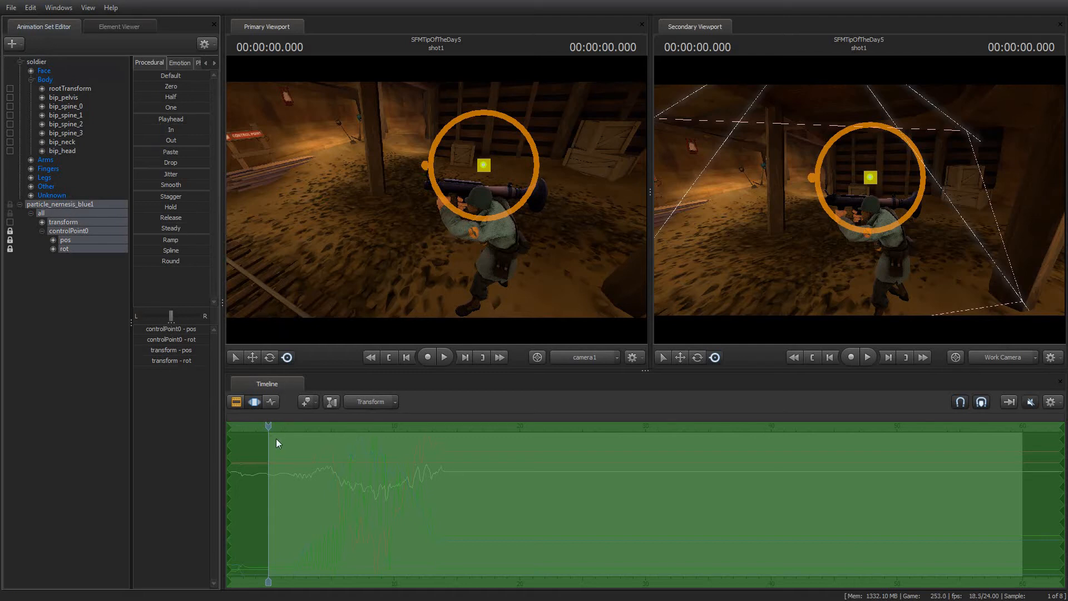
mouse_move(250, 235)
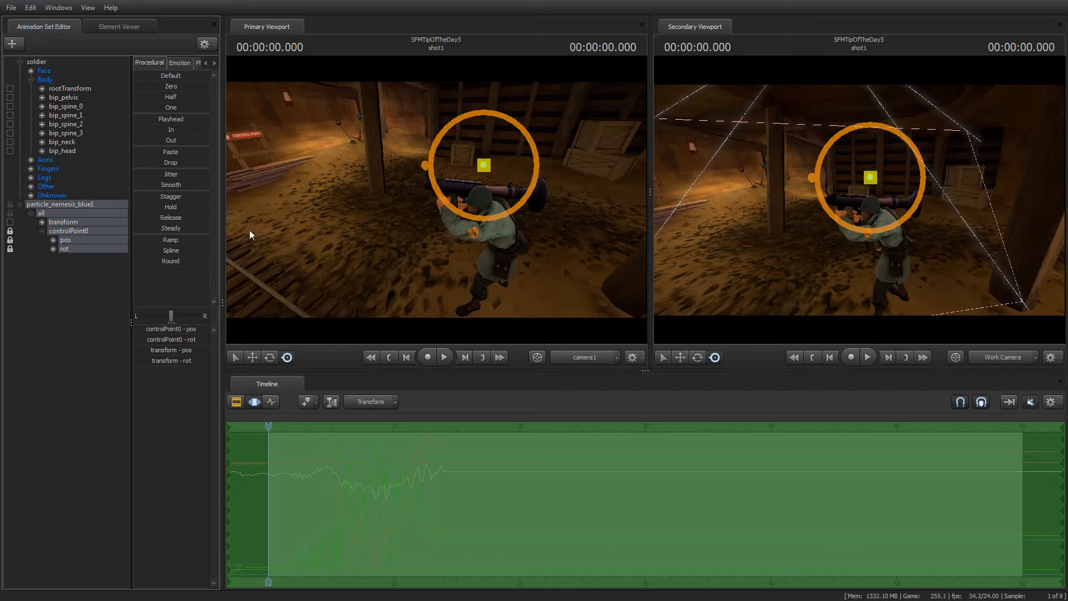
mouse_move(140, 122)
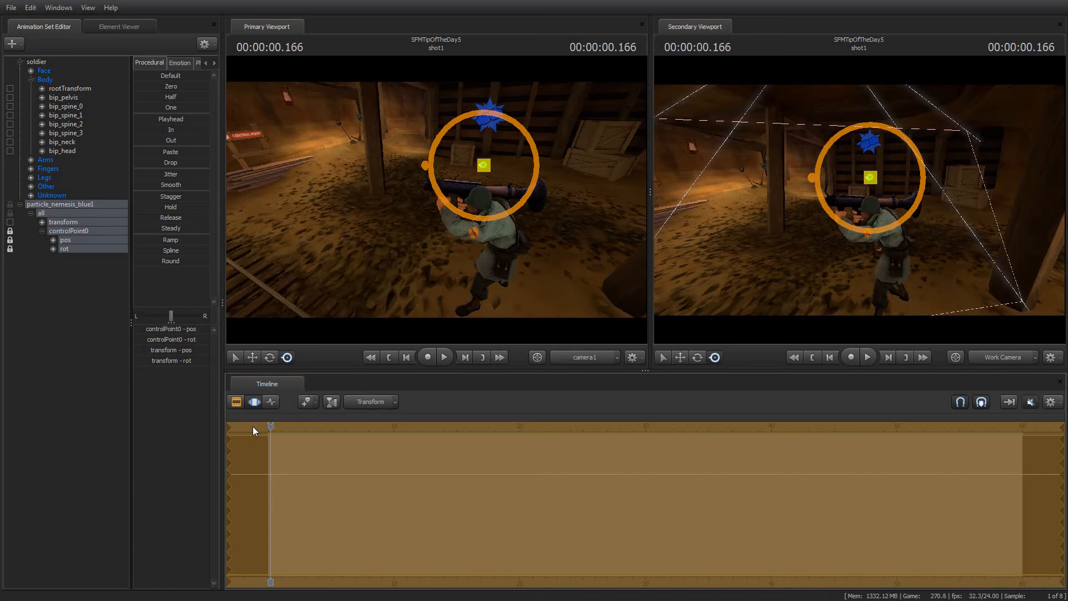
mouse_move(270, 431)
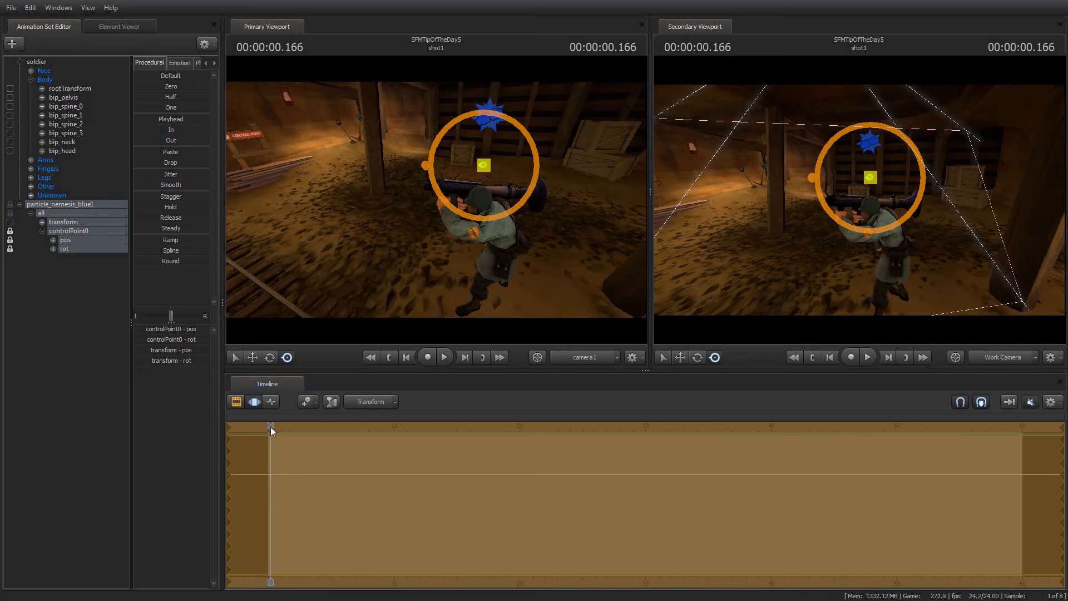
left_click_drag(270, 427, 282, 428)
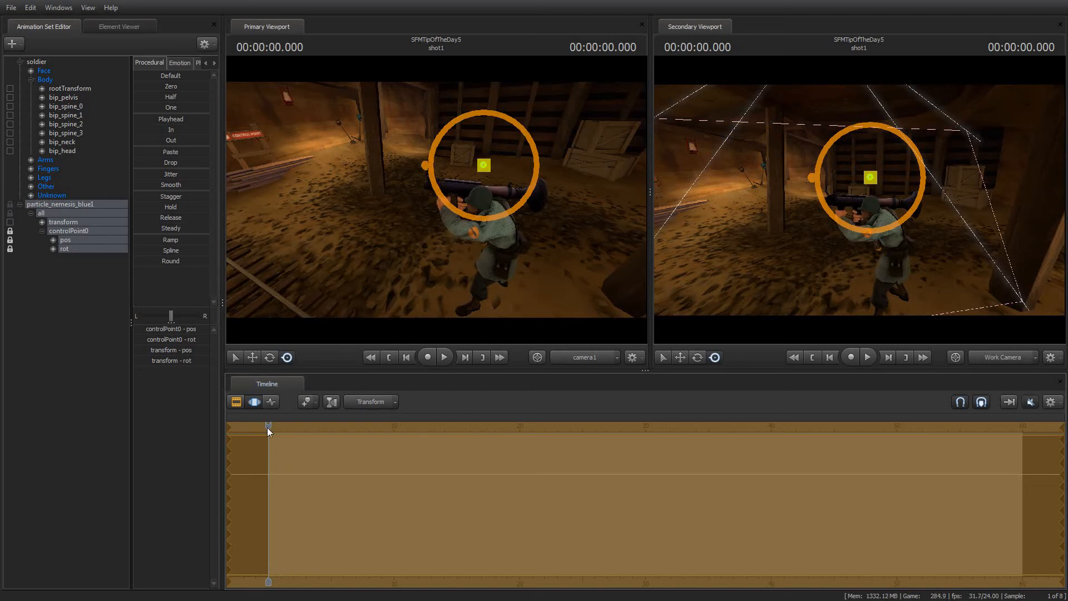
left_click_drag(268, 428, 254, 428)
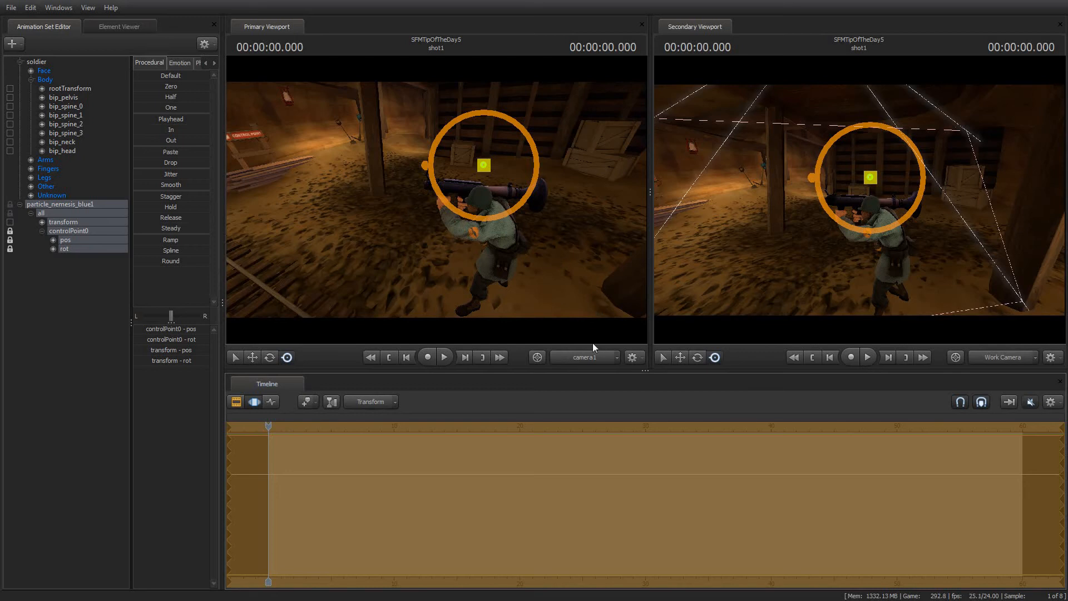
Preview the shot through Doctor Venkman's camera, then return the primary view to camera1.
left_click(634, 358)
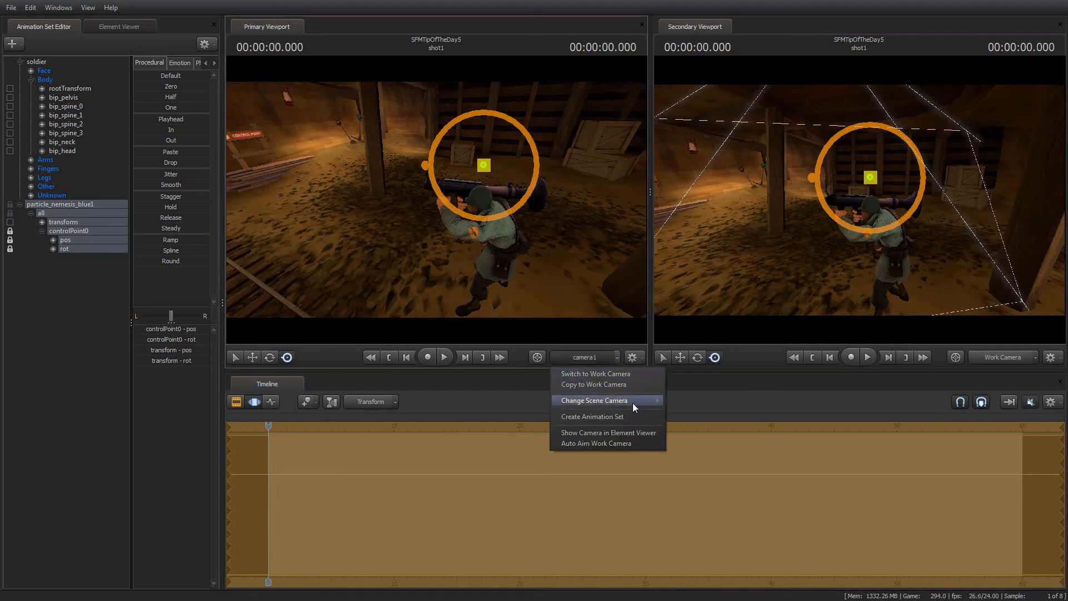
left_click(592, 400)
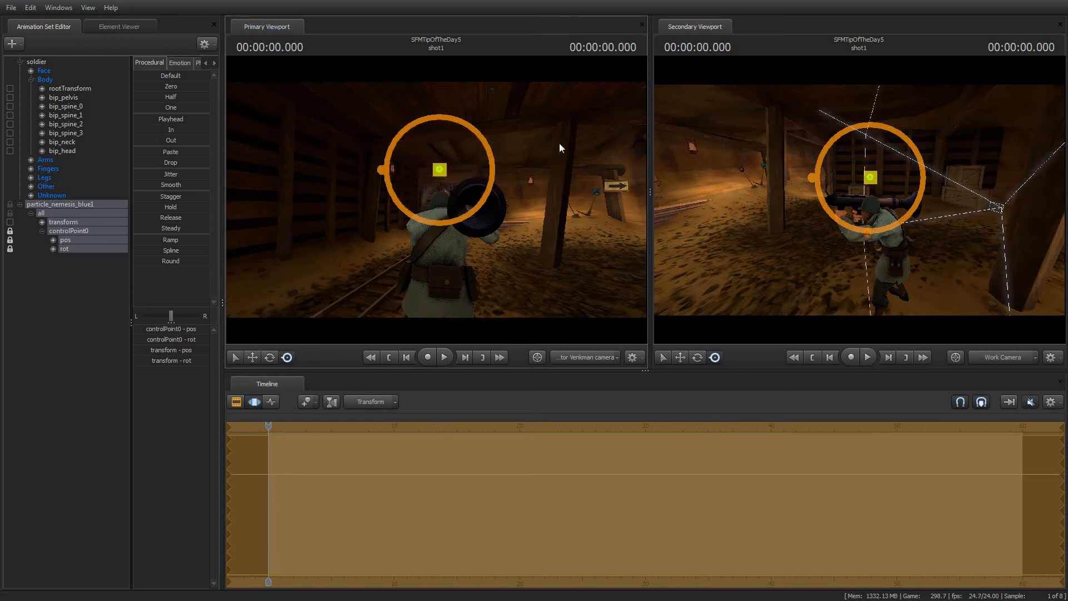
left_click(444, 358)
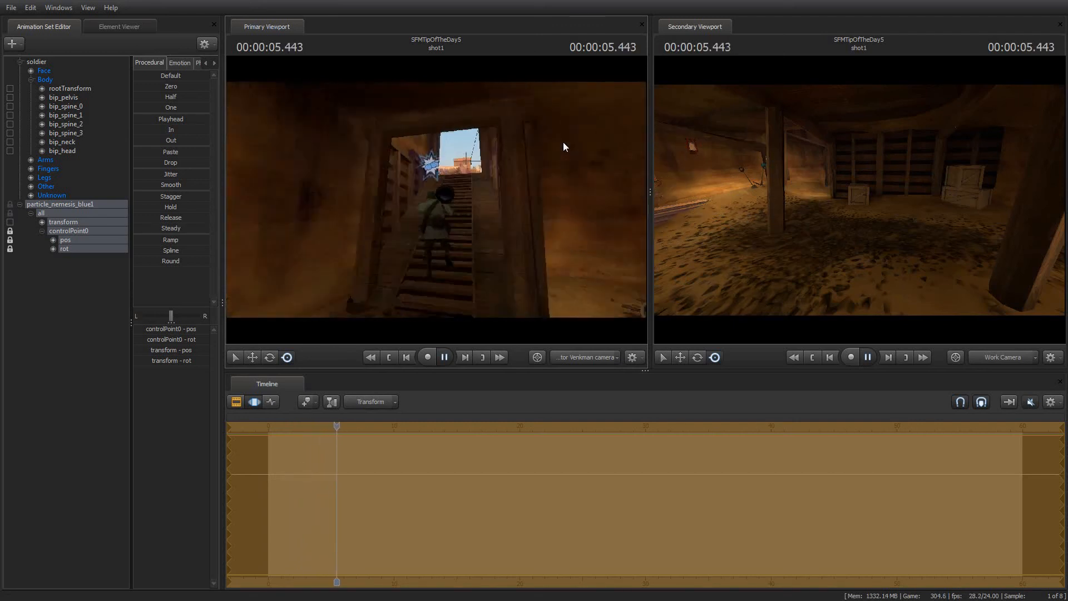
left_click(444, 357)
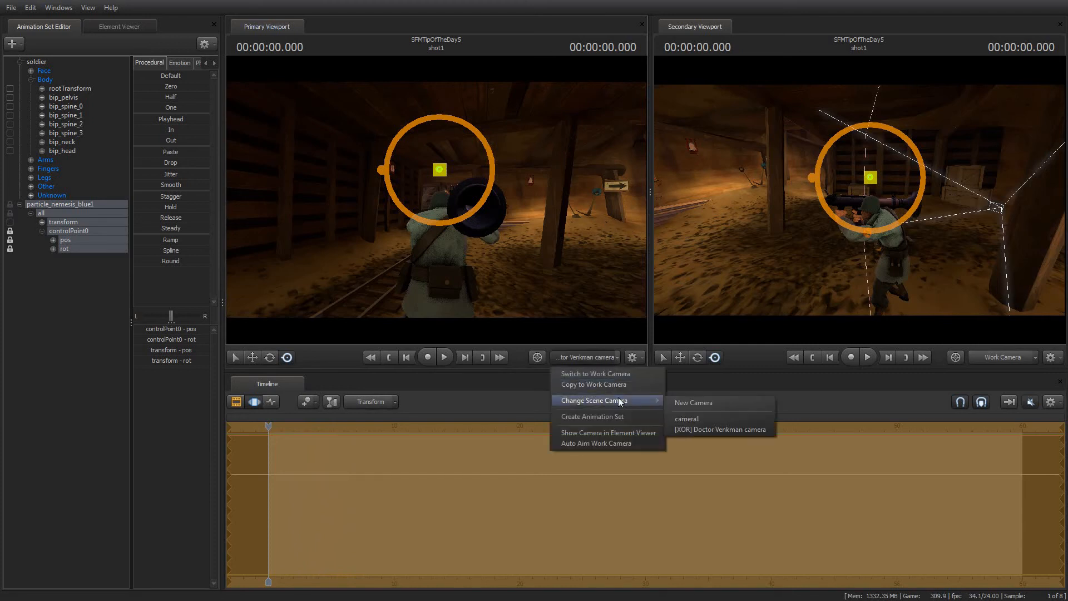
left_click(688, 419)
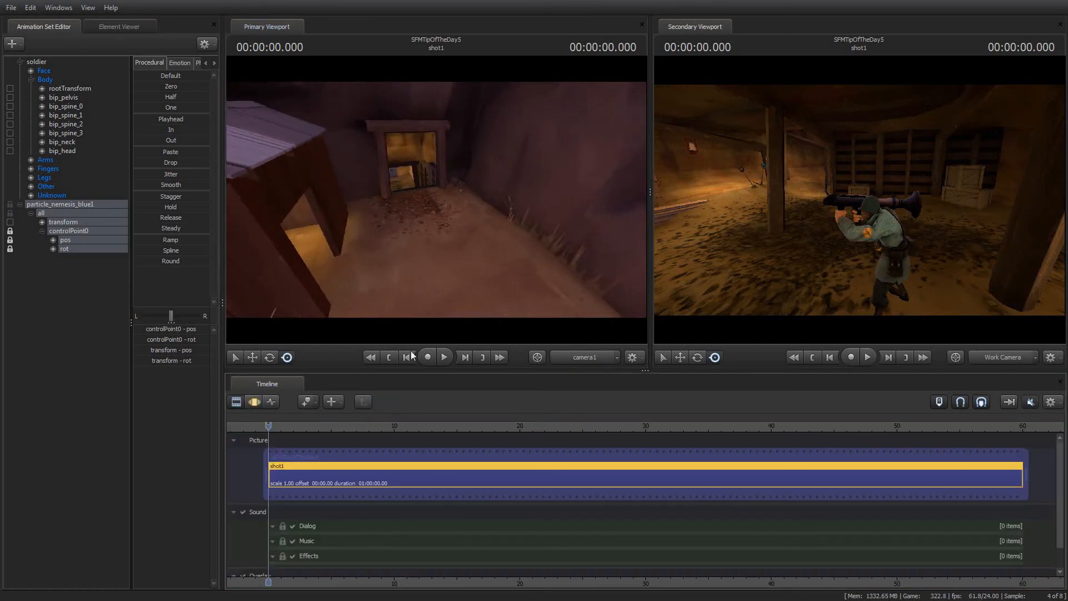
Play the shot to about 17.58 s watching the nemesis icon follow the soldier's head, then pause.
left_click(444, 356)
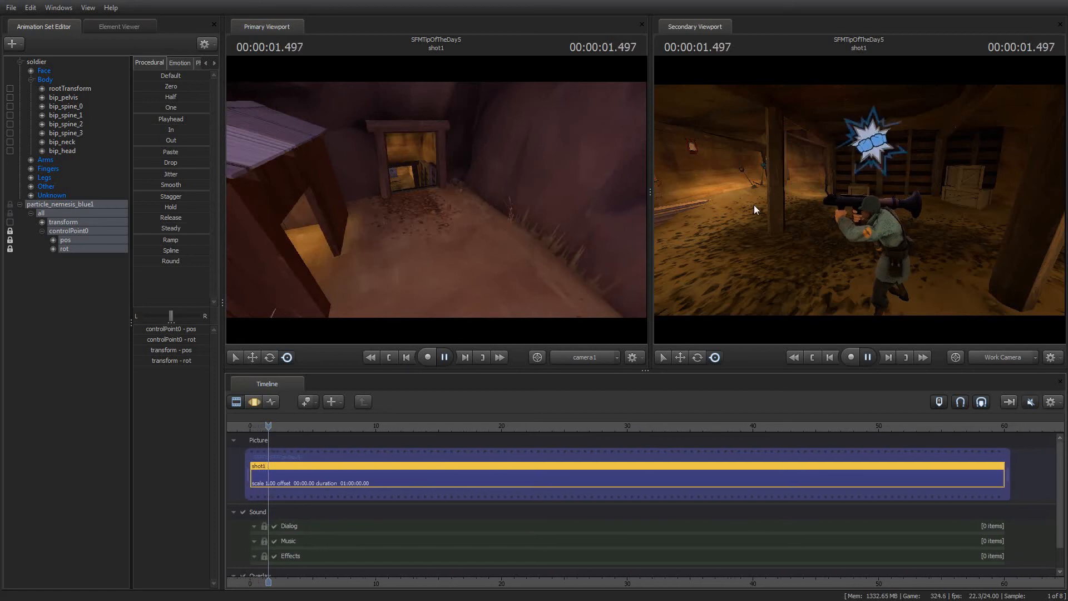
left_click(444, 357)
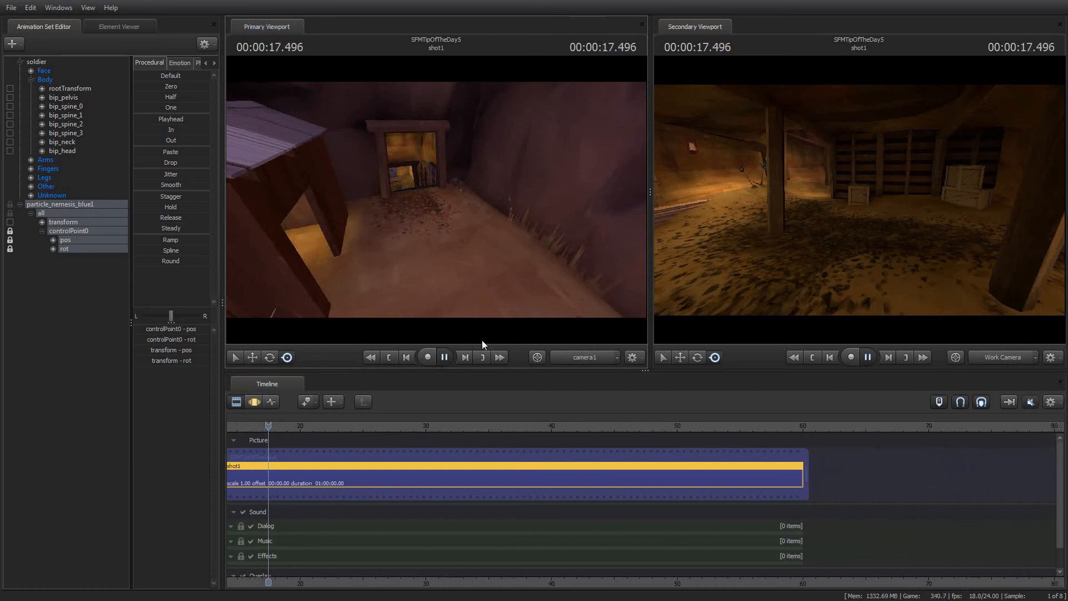
left_click(443, 357)
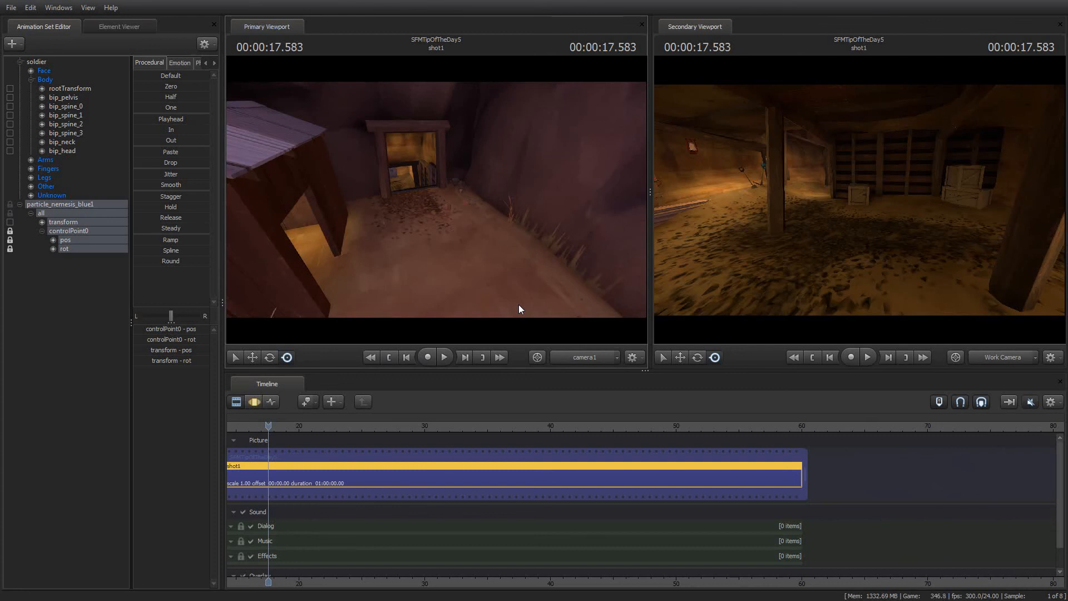
left_click(12, 44)
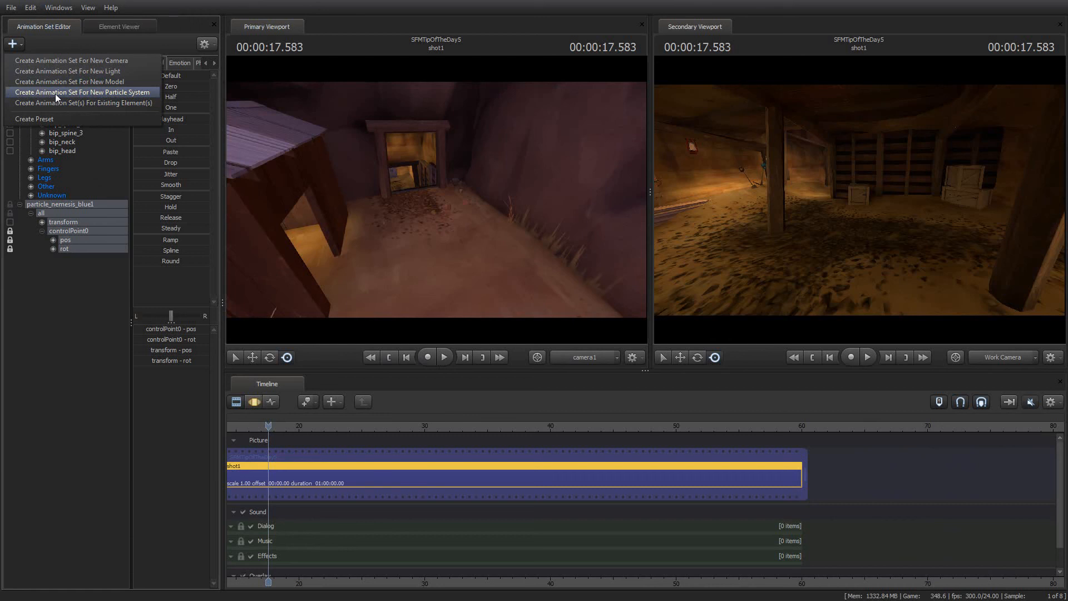
left_click(83, 92)
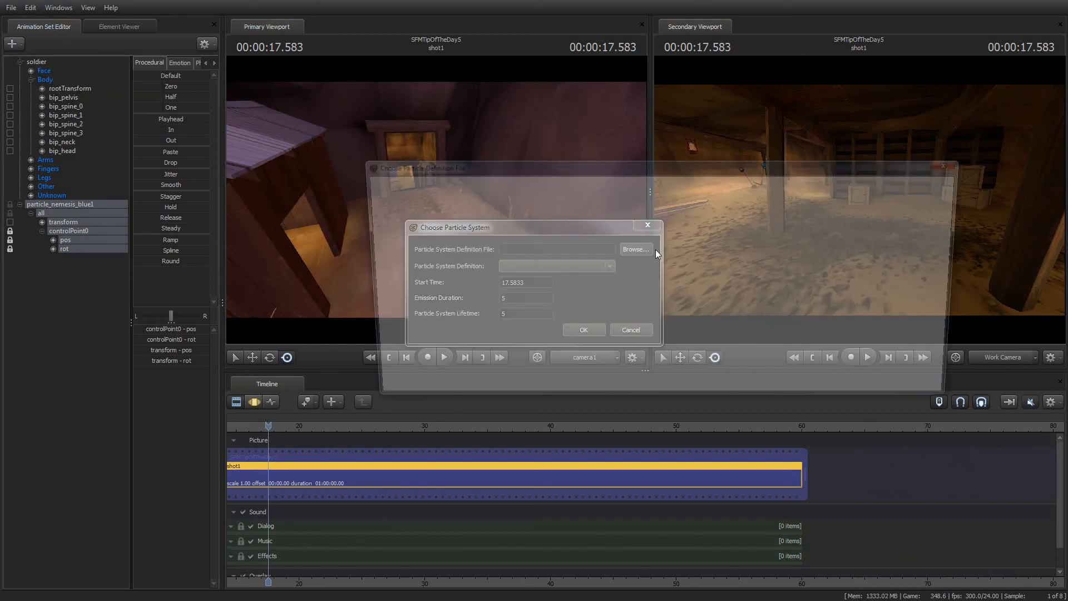
left_click(636, 248)
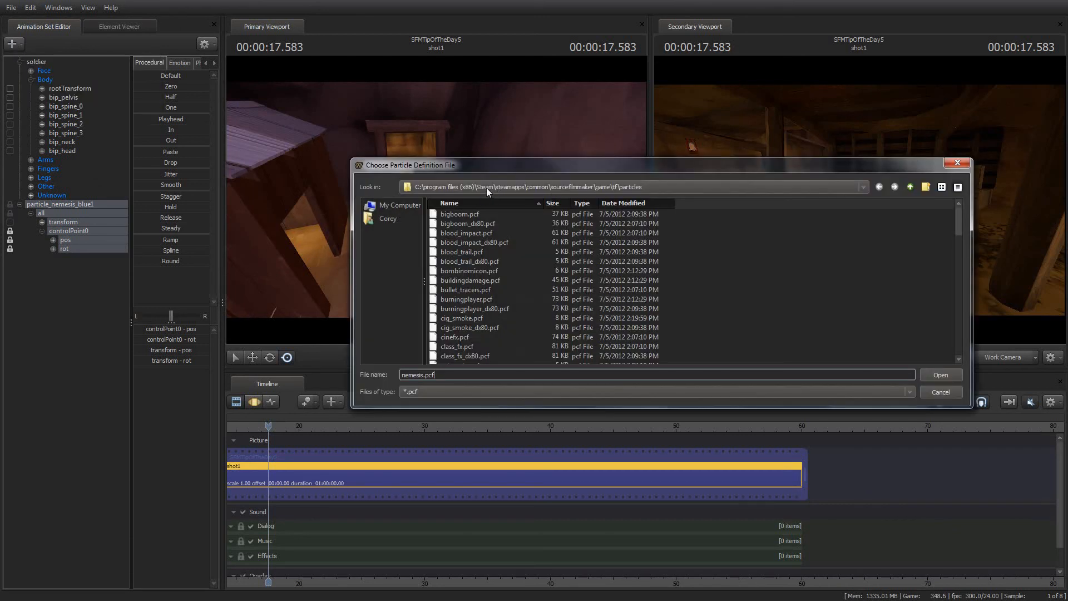
left_click(862, 187)
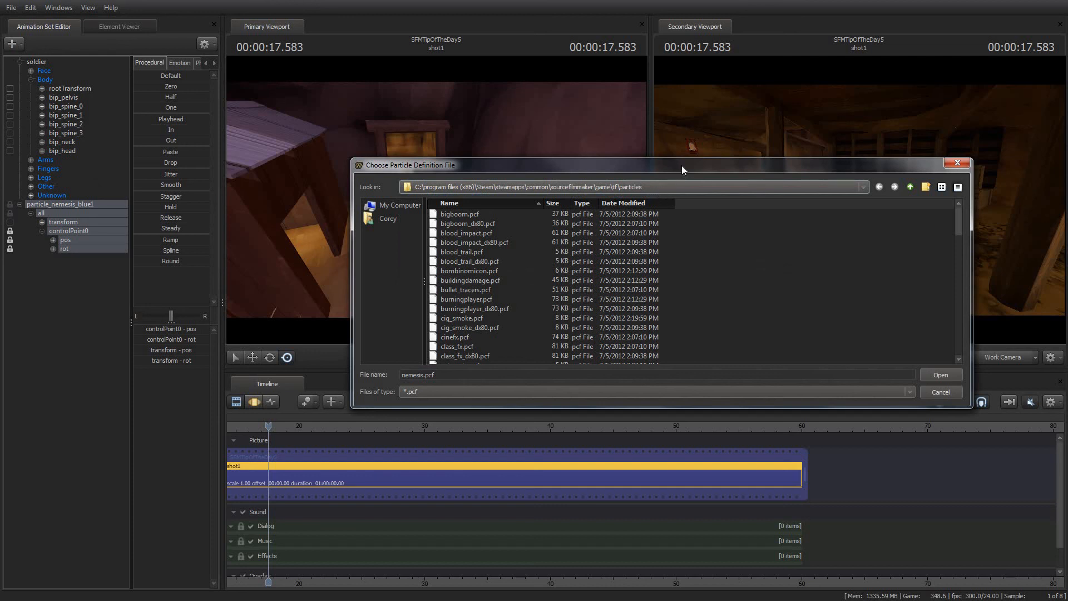
left_click_drag(682, 164, 626, 172)
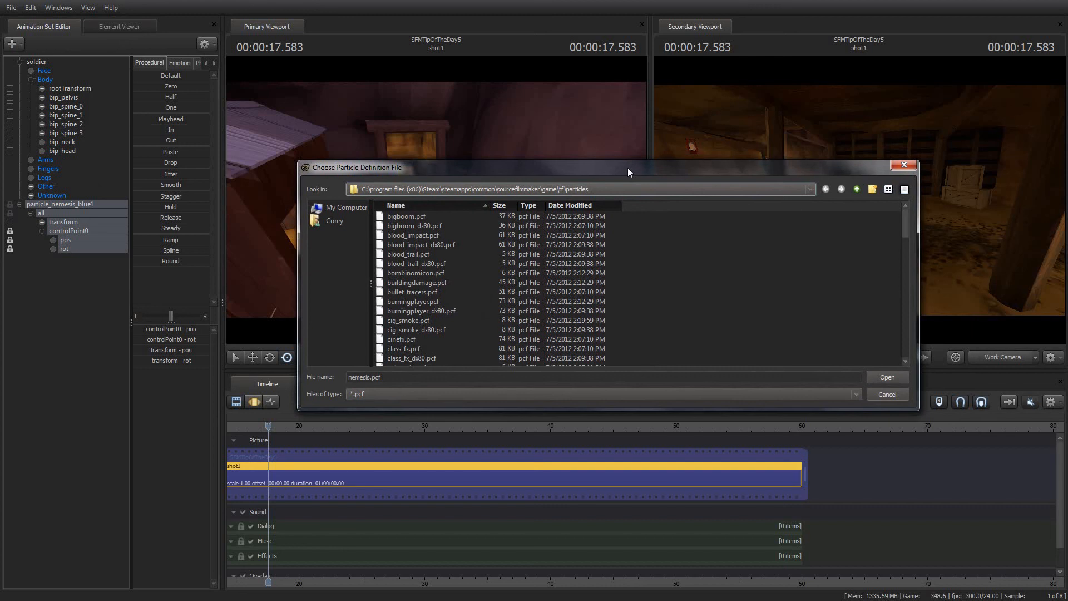
left_click(887, 377)
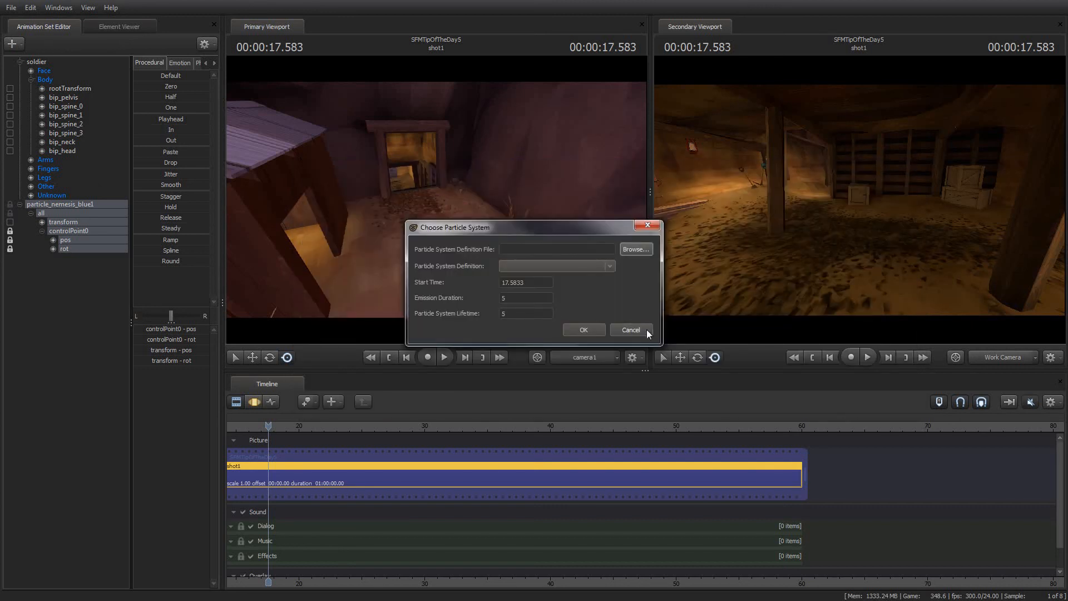
left_click(630, 329)
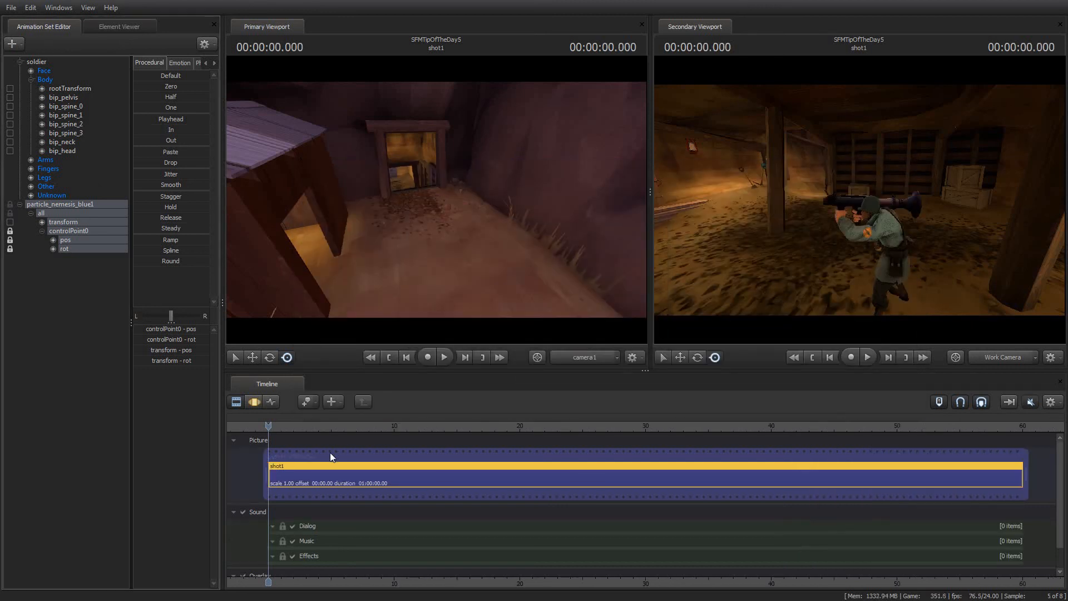
left_click(445, 356)
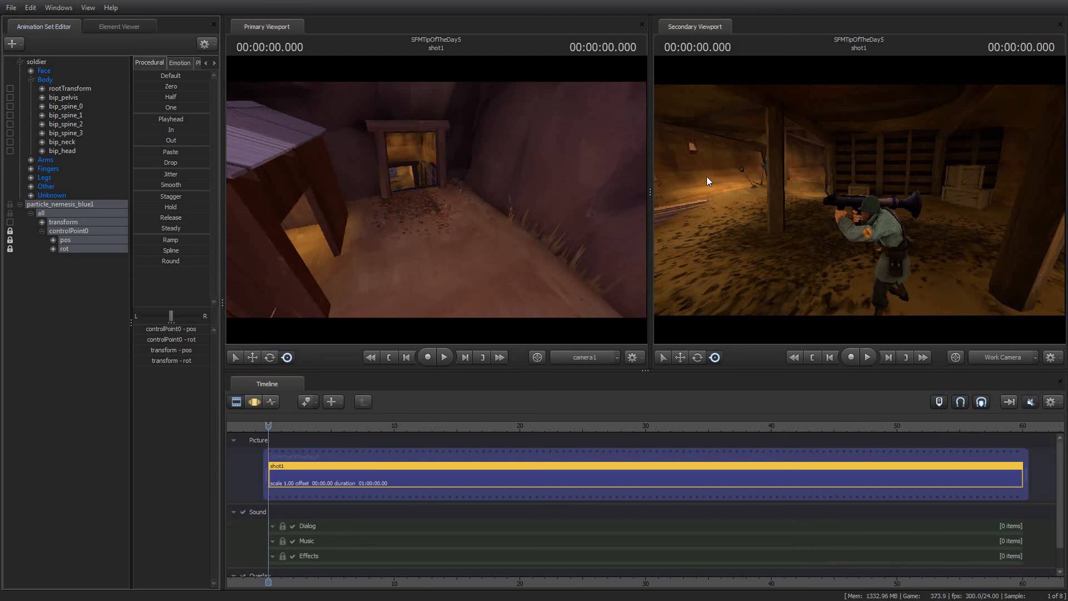
mouse_move(905, 179)
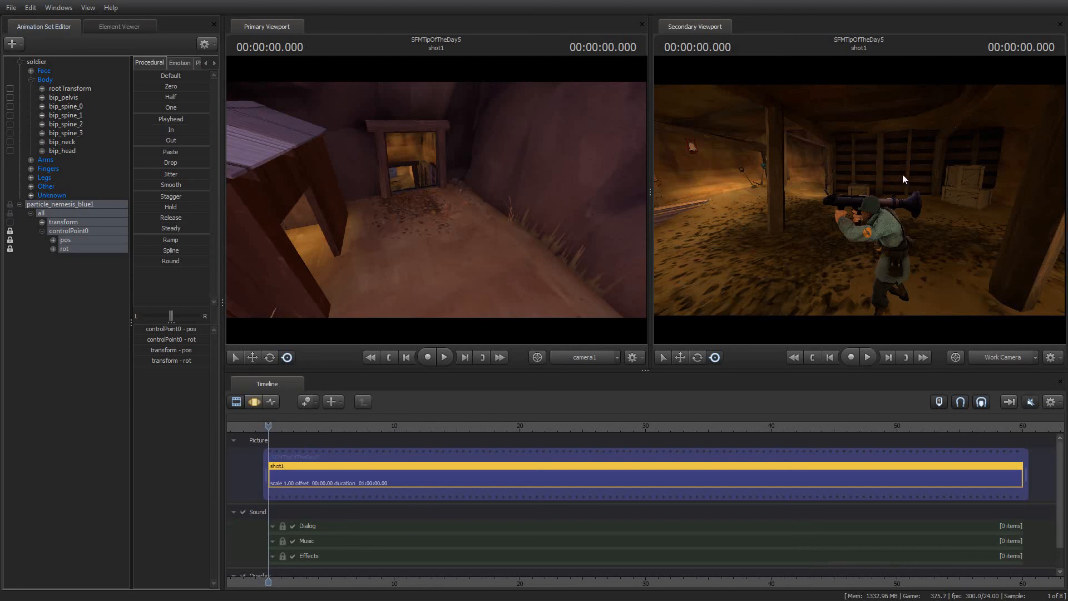